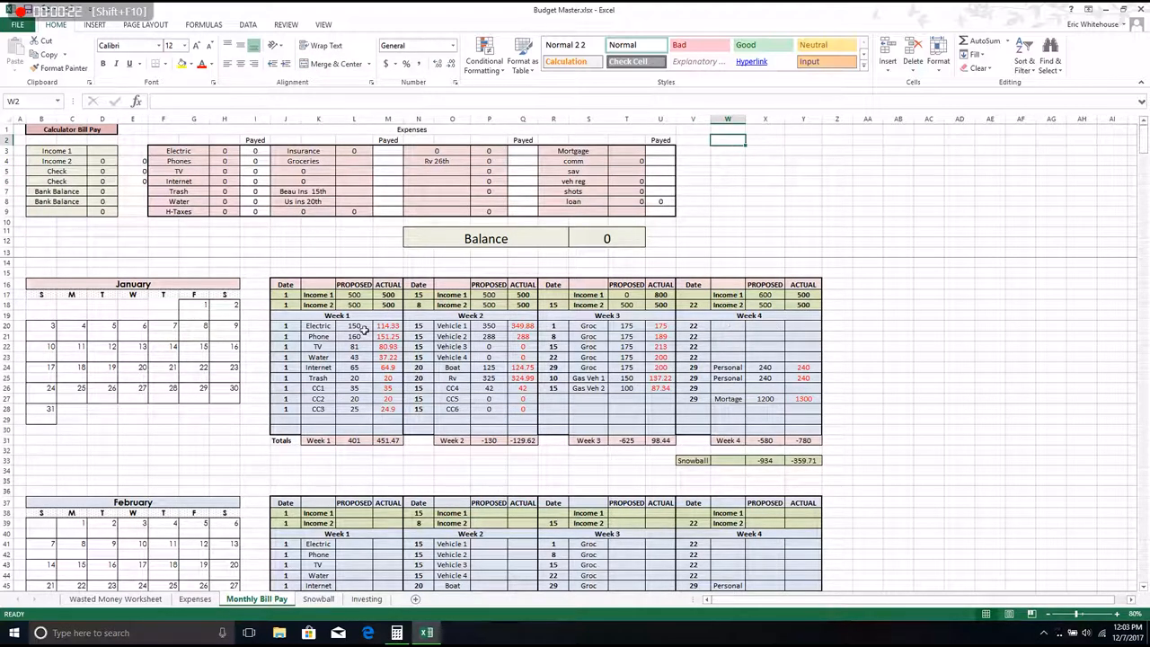
Enter Income 1 as 2000 and Income 2 as 1000 in the Calculator Bill Pay block.
{"action": "left_click", "coordinate": [40, 273]}
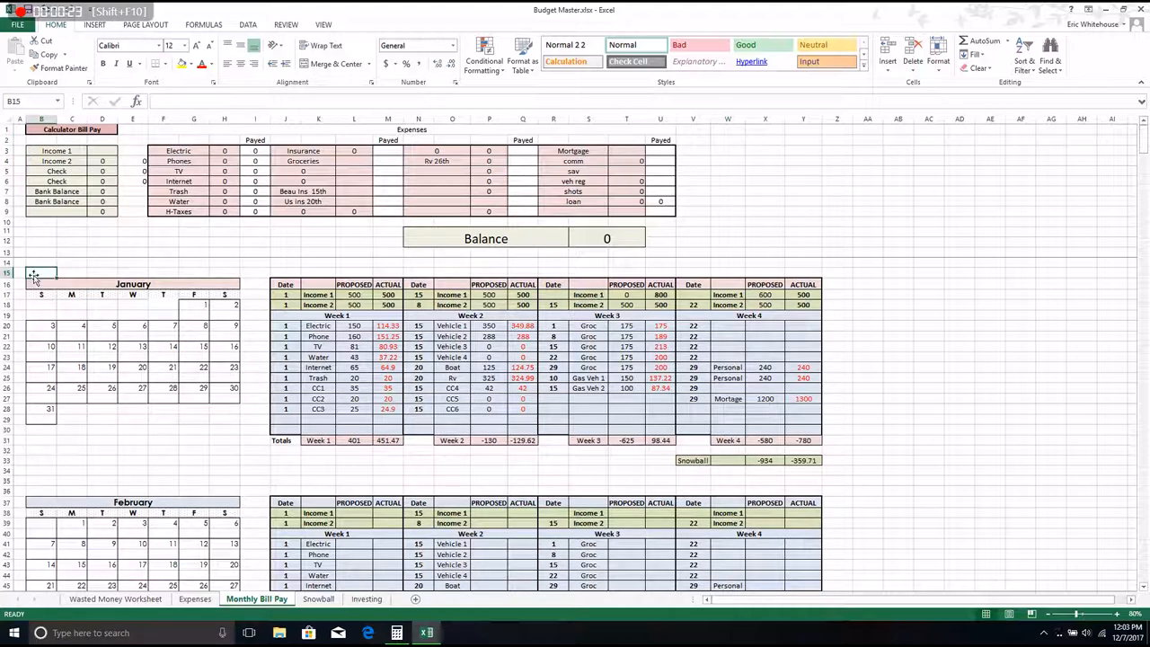
{"action": "left_click", "coordinate": [41, 284]}
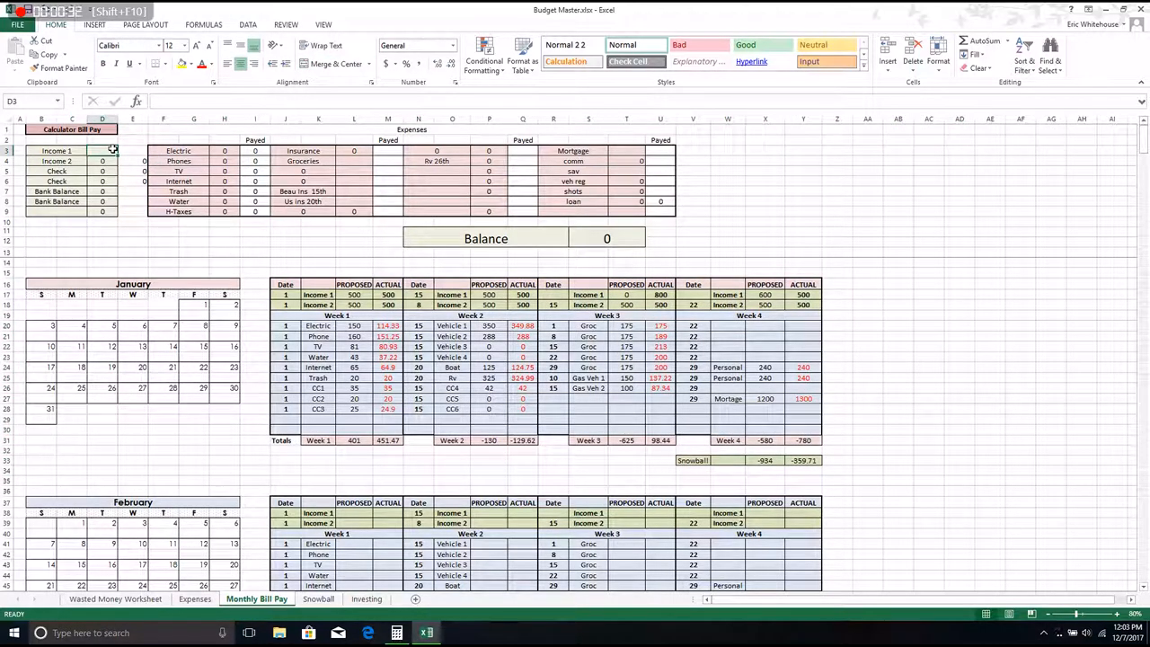
{"action": "type", "text": "2000"}
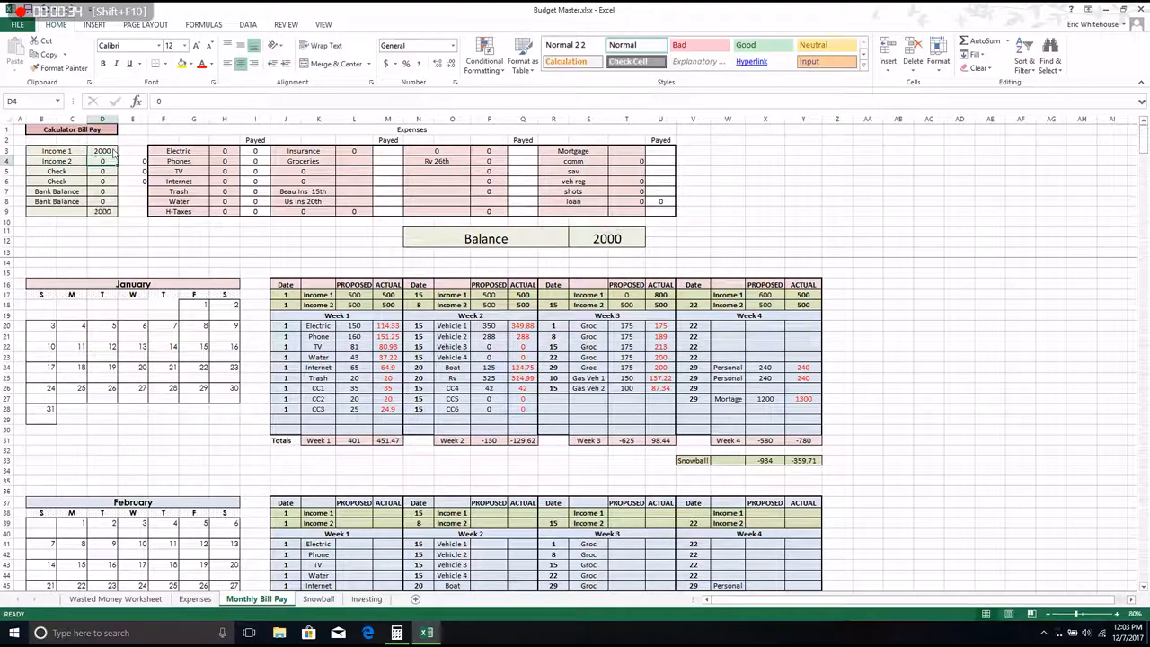
{"action": "type", "text": "10"}
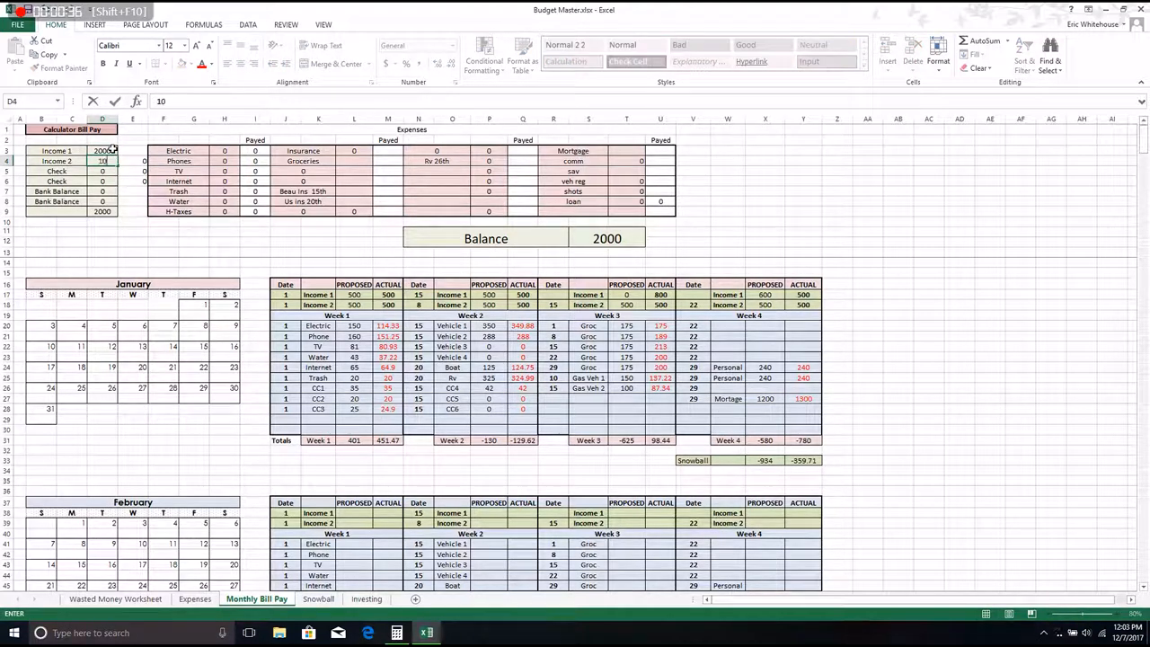
{"action": "type", "text": "1000"}
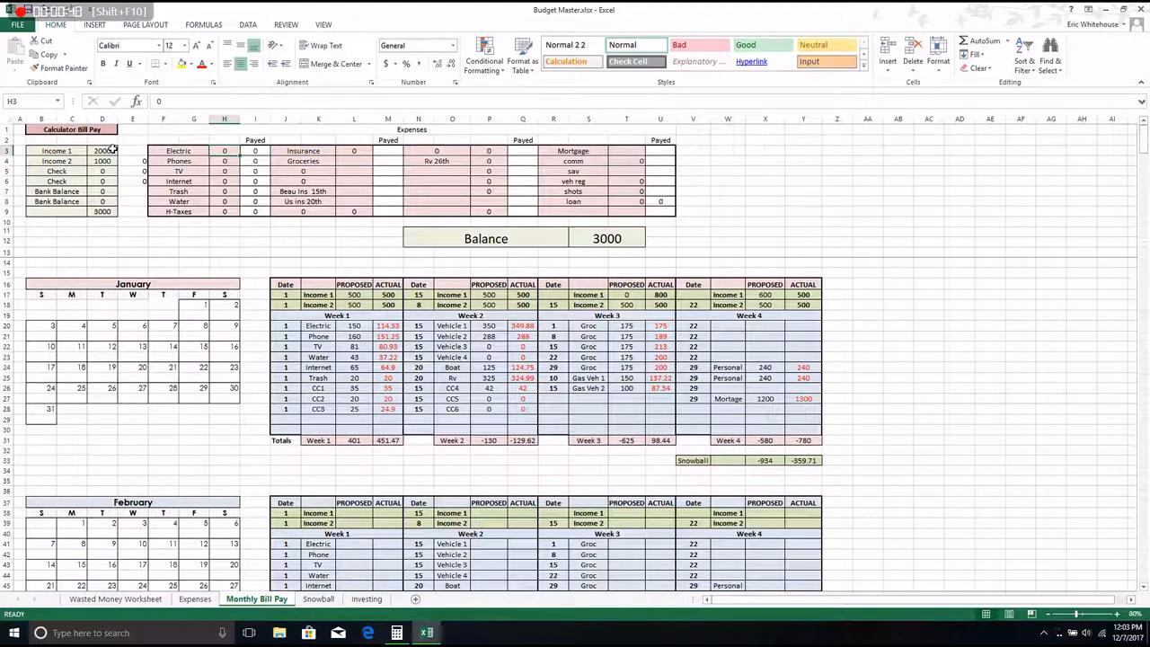
{"action": "type", "text": "125"}
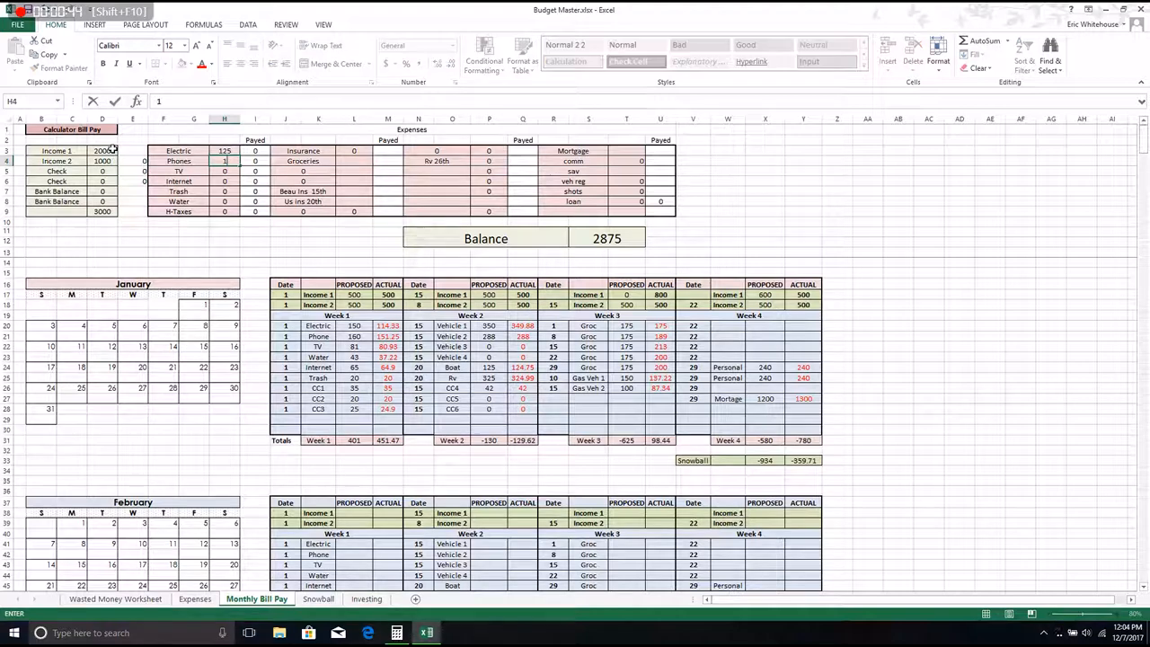
Fill the calculator expense amounts (150, 55, 35, 200, 50) through the Mortgage cell.
{"action": "type", "text": "150"}
{"action": "left_click", "coordinate": [224, 171]}
{"action": "type", "text": "30"}
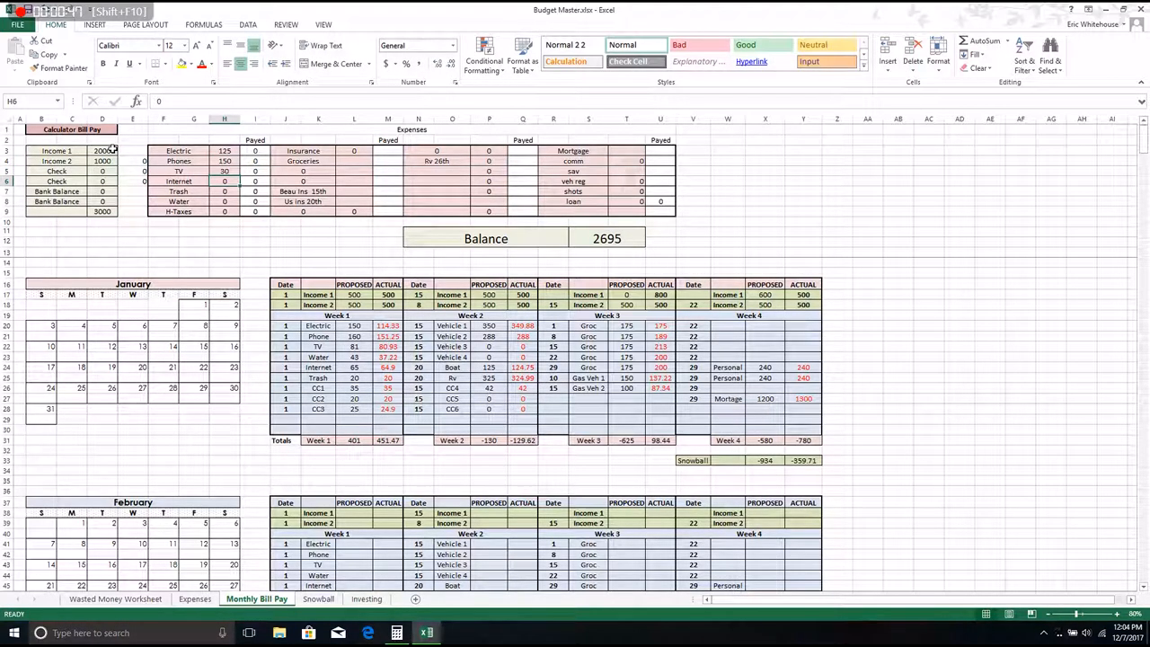
{"action": "type", "text": "55"}
{"action": "left_click", "coordinate": [224, 191]}
{"action": "type", "text": "30"}
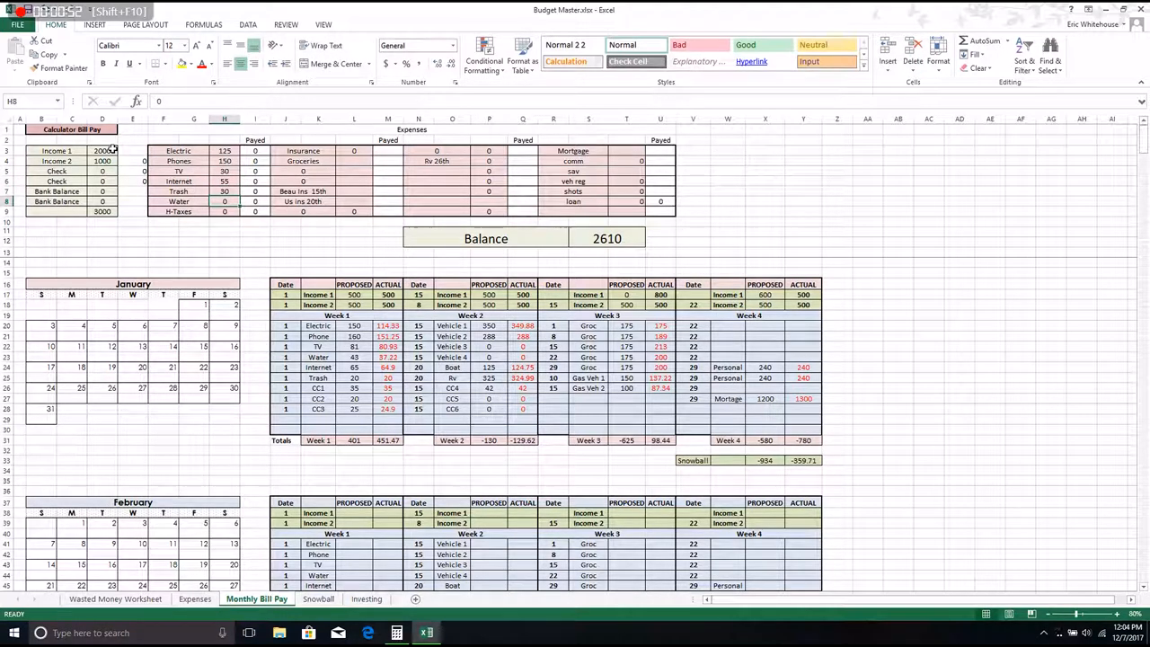
{"action": "type", "text": "35"}
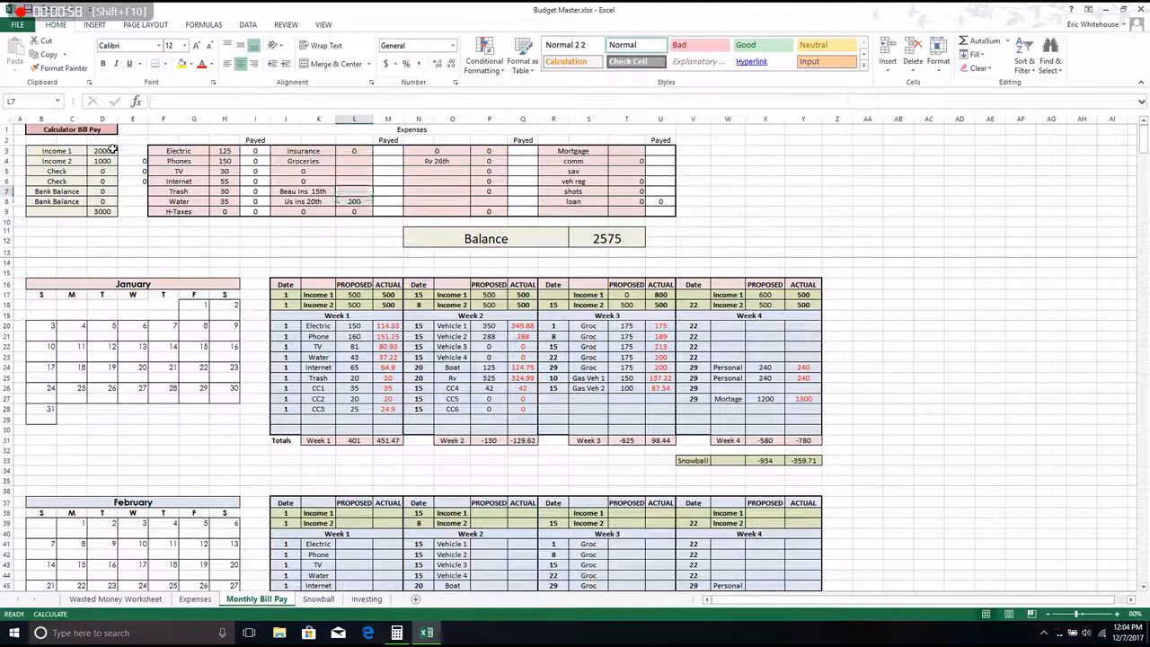
{"action": "type", "text": "200"}
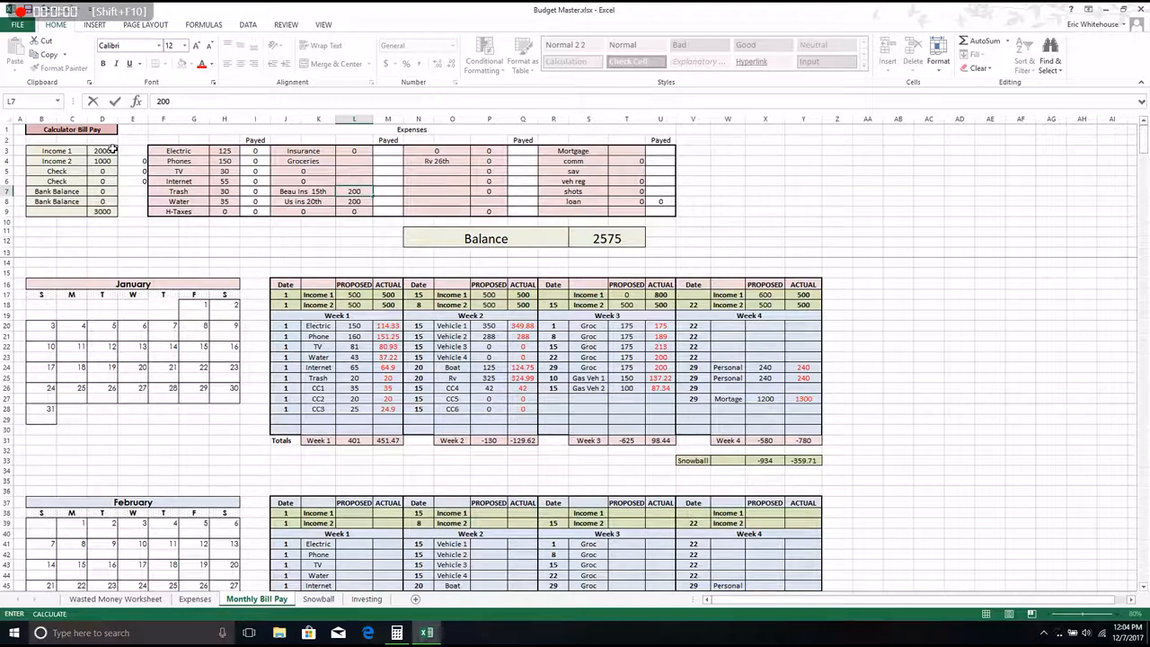
{"action": "type", "text": "500"}
{"action": "left_click", "coordinate": [488, 161]}
{"action": "type", "text": "300"}
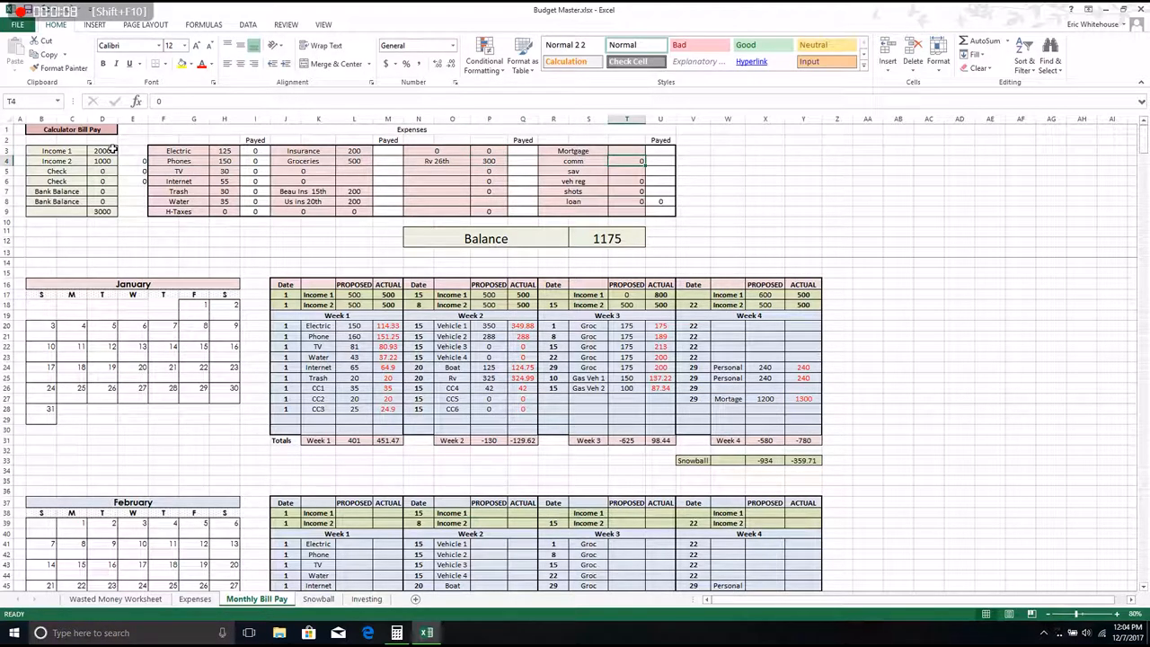
{"action": "left_click", "coordinate": [626, 150]}
{"action": "type", "text": "700"}
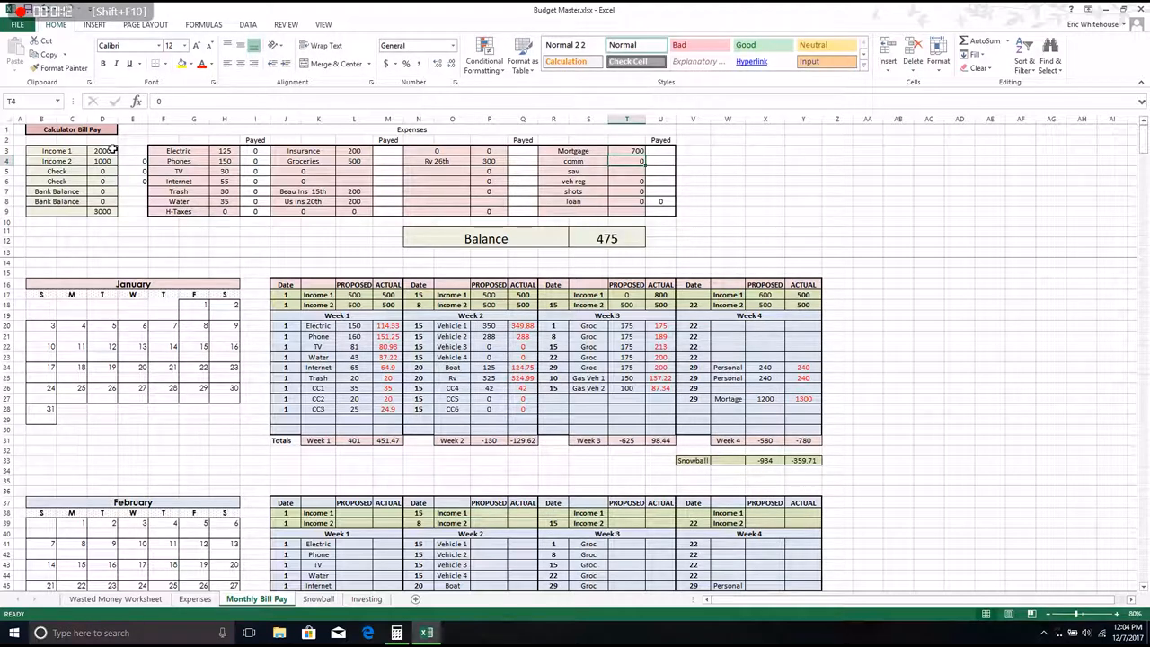
{"action": "left_click", "coordinate": [626, 211]}
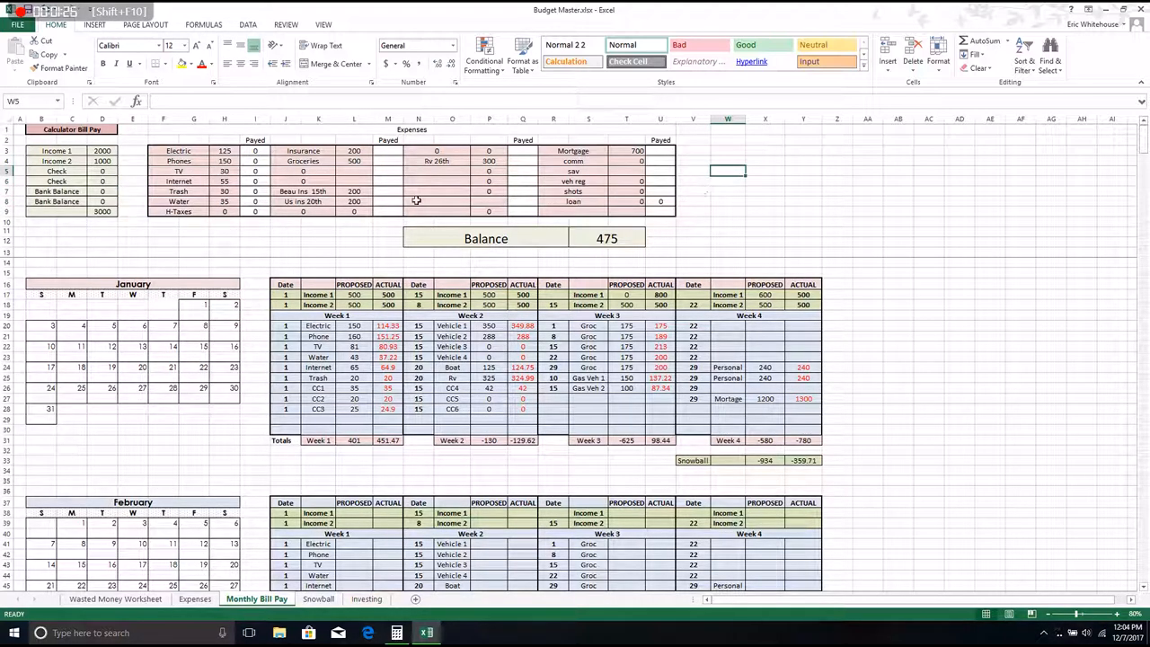
{"action": "mouse_move", "coordinate": [227, 191]}
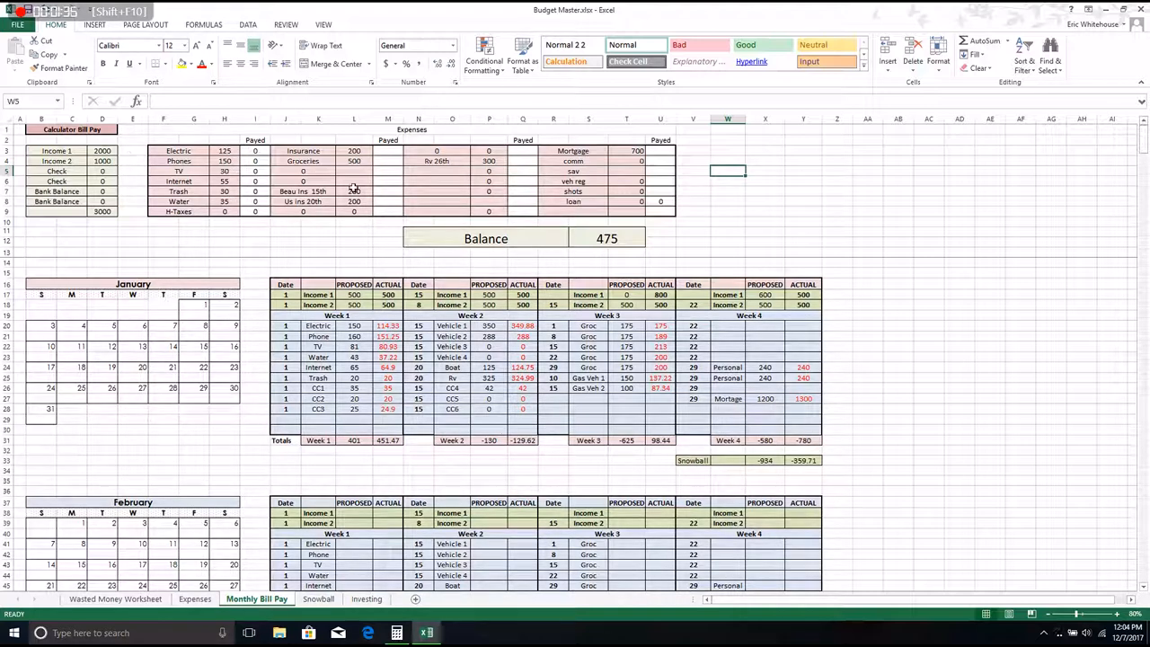
{"action": "left_click", "coordinate": [606, 238]}
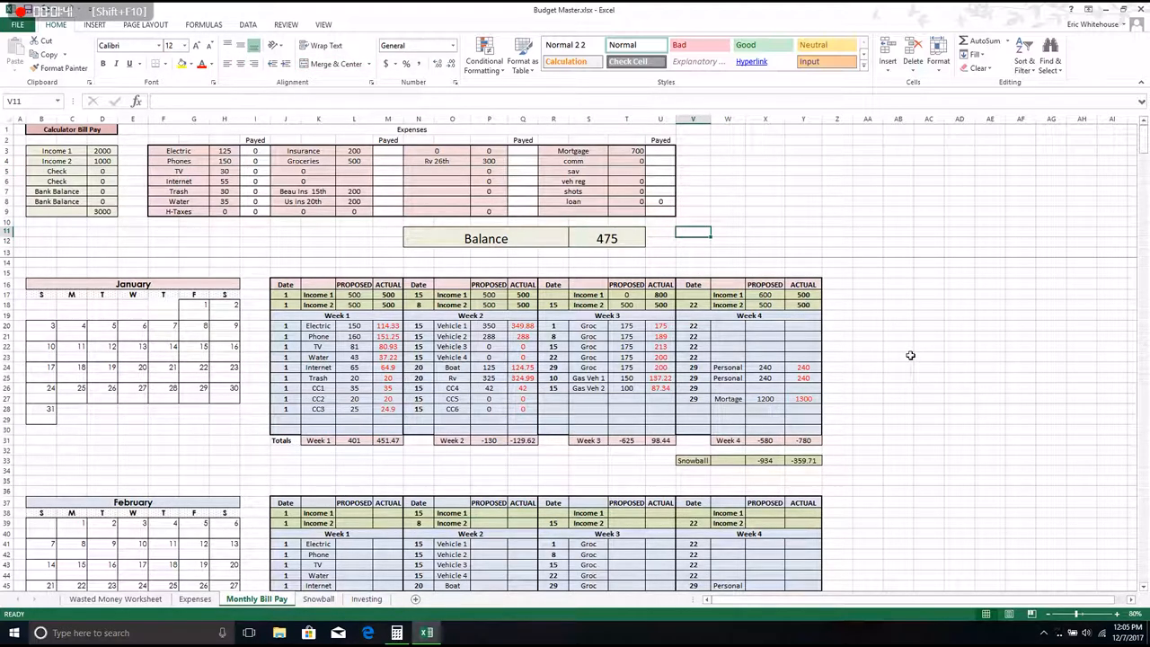
{"action": "left_click", "coordinate": [928, 345]}
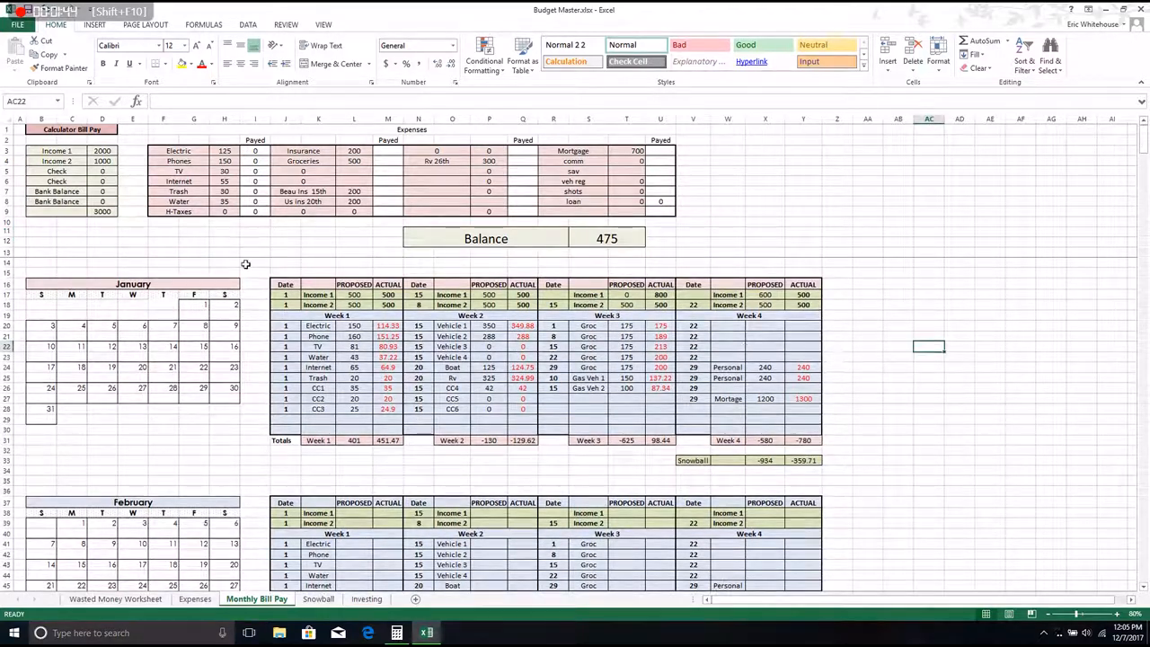
{"action": "mouse_move", "coordinate": [223, 222]}
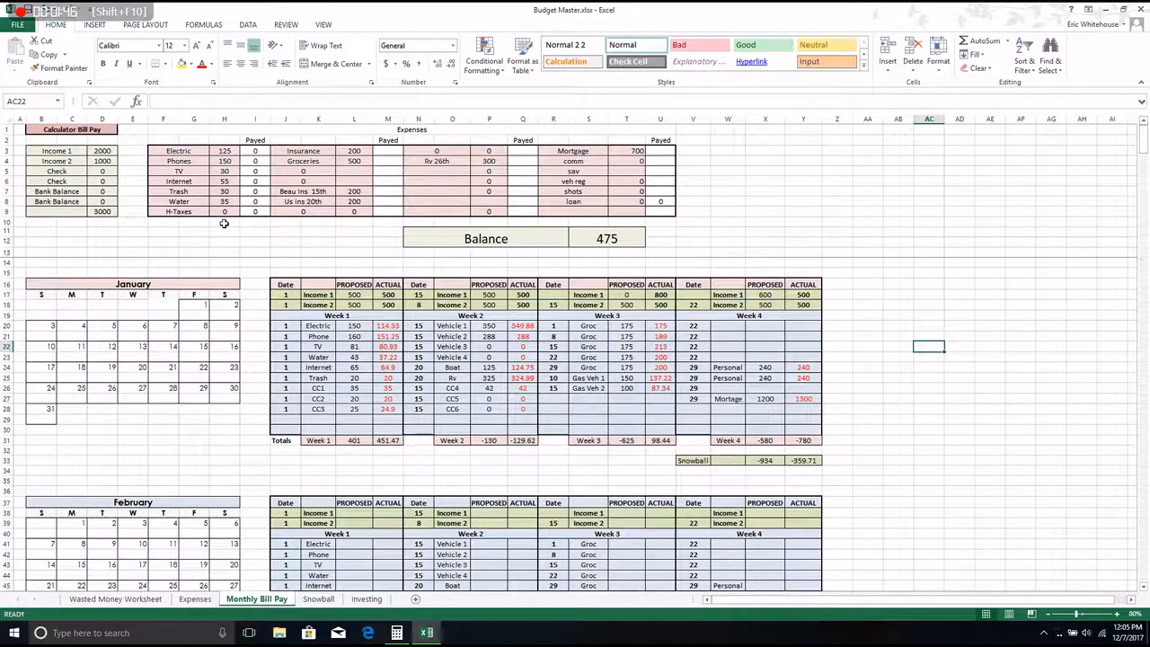
{"action": "mouse_move", "coordinate": [241, 244]}
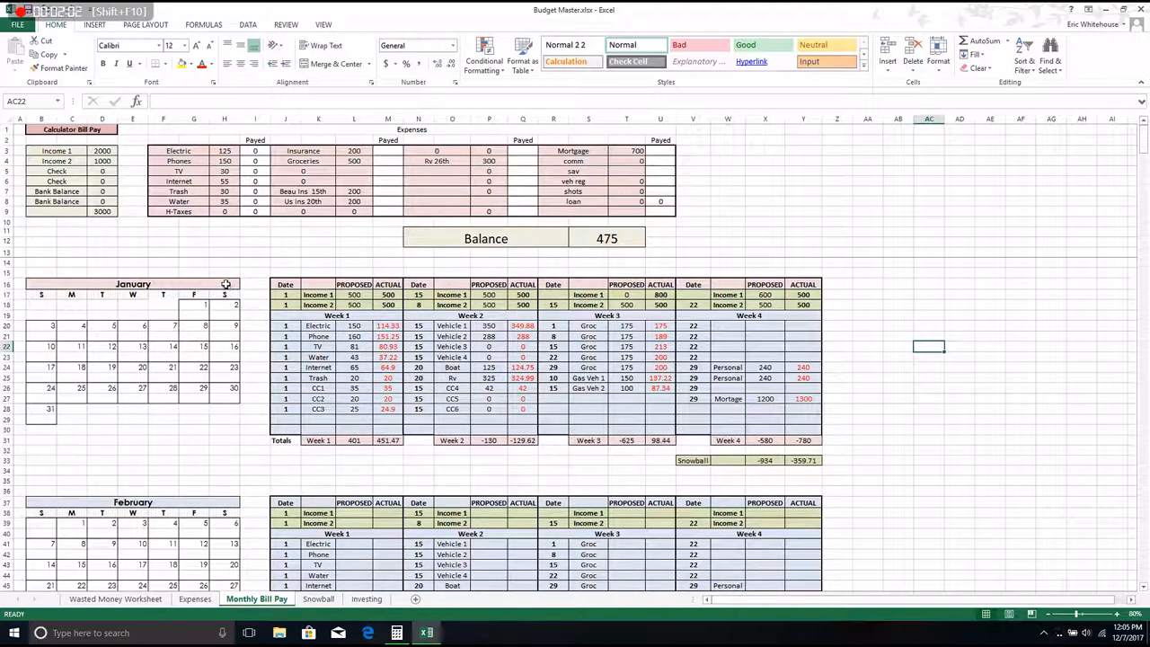
{"action": "mouse_move", "coordinate": [33, 295]}
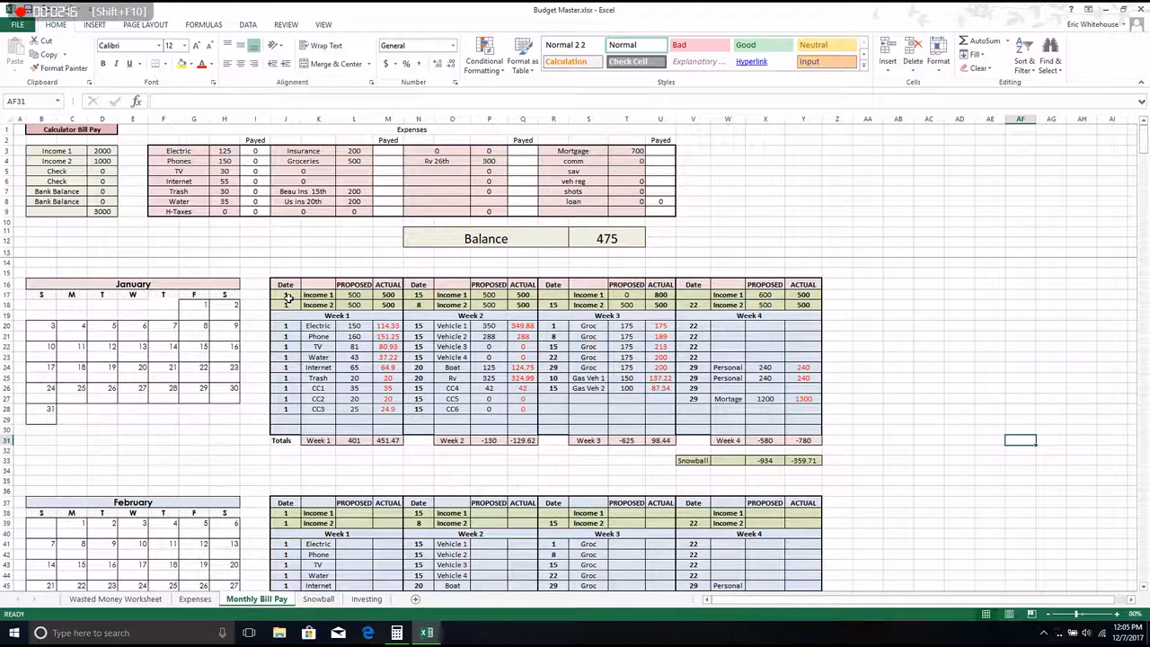
{"action": "mouse_move", "coordinate": [184, 308]}
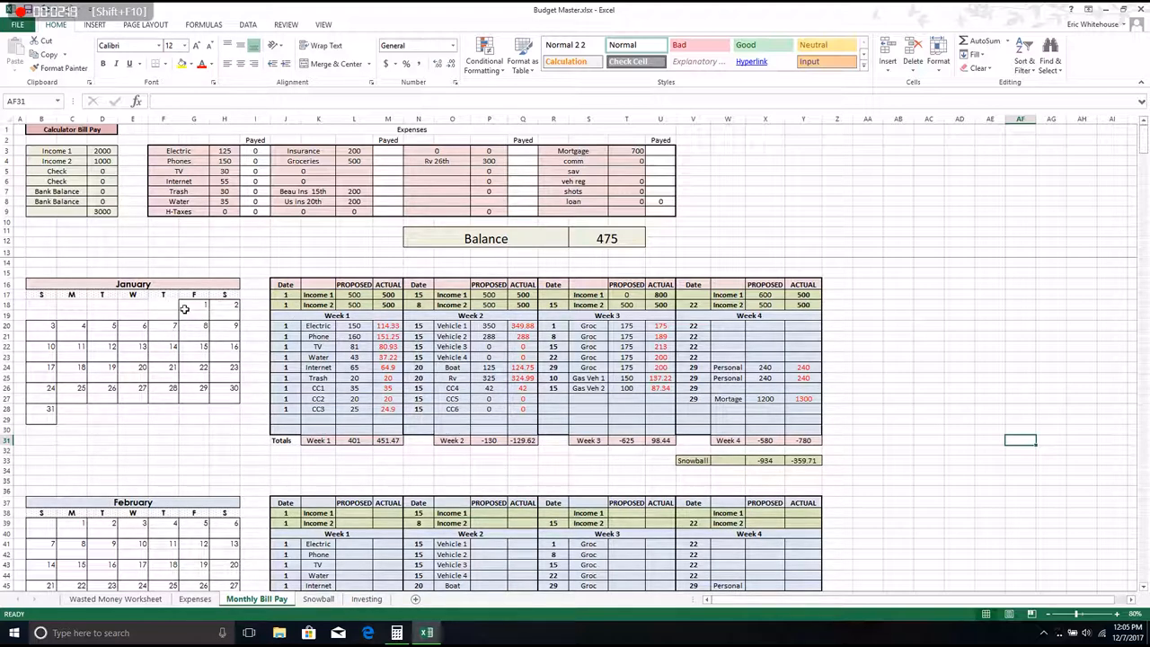
{"action": "left_click", "coordinate": [194, 305]}
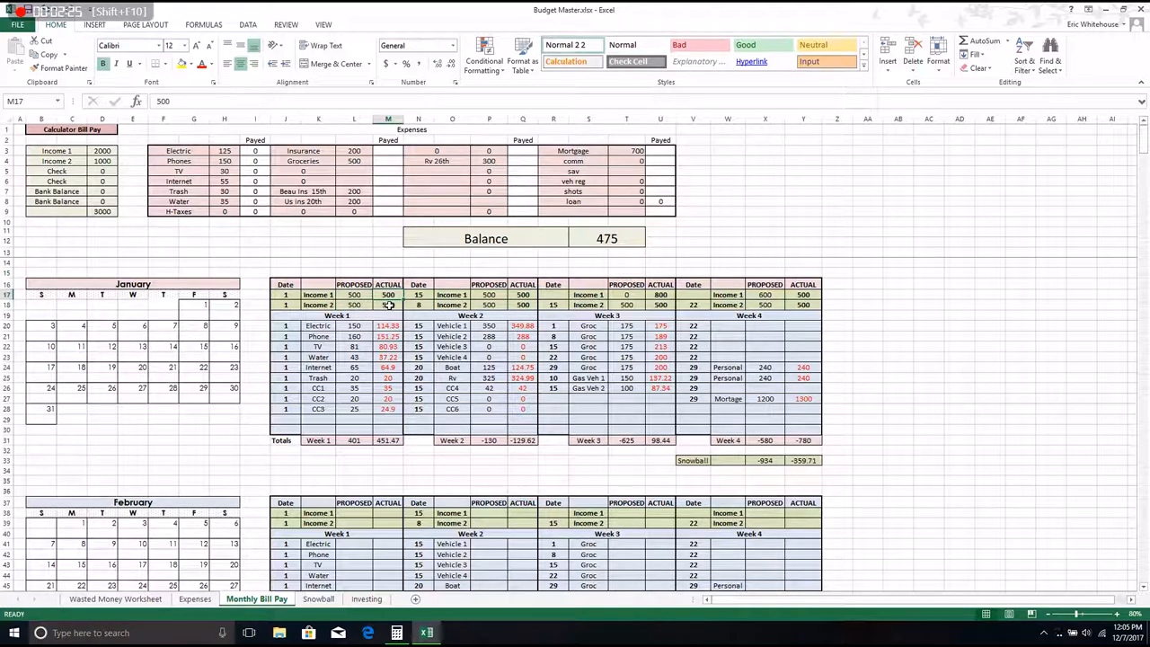
{"action": "left_click", "coordinate": [553, 259]}
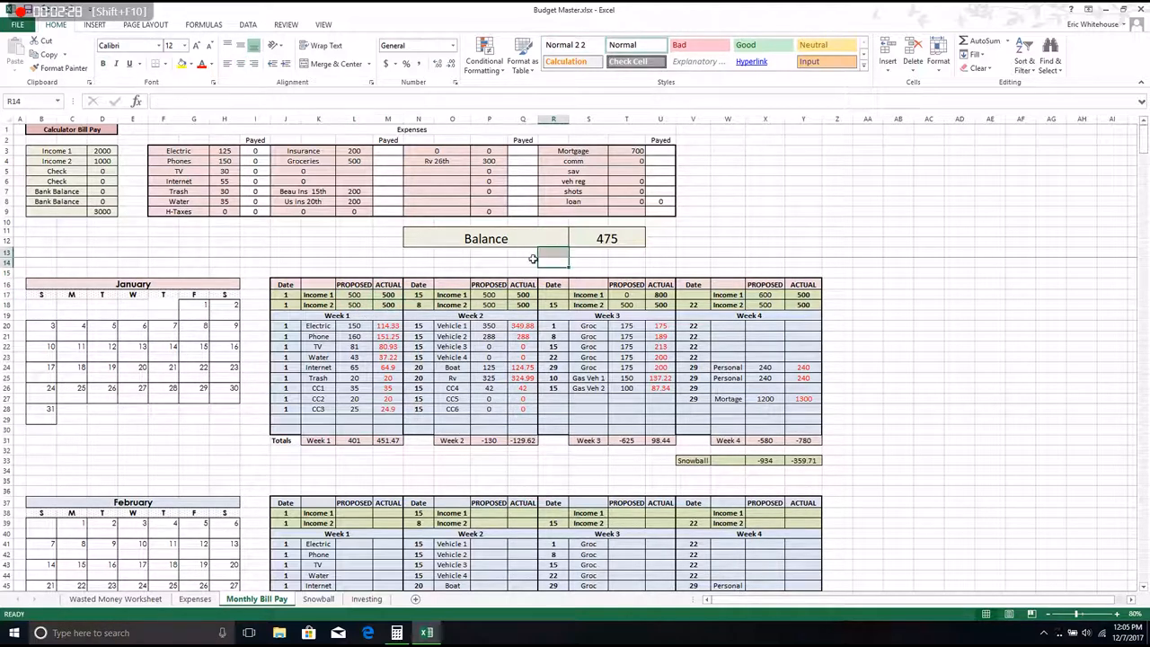
{"action": "left_click", "coordinate": [418, 294]}
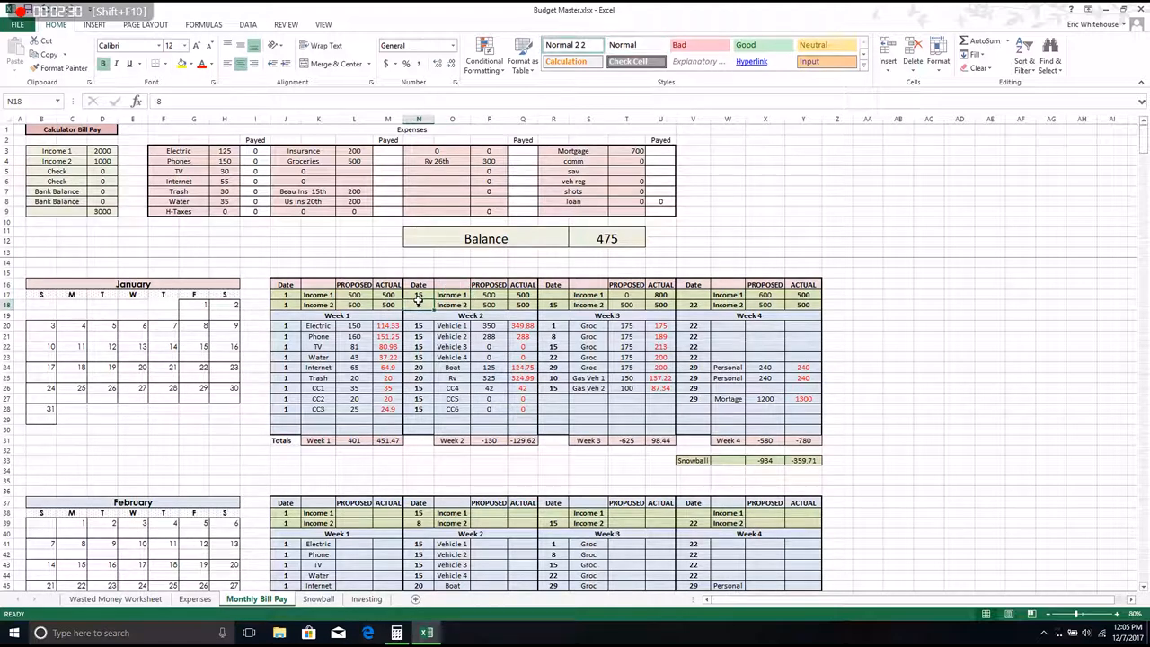
{"action": "mouse_move", "coordinate": [182, 350]}
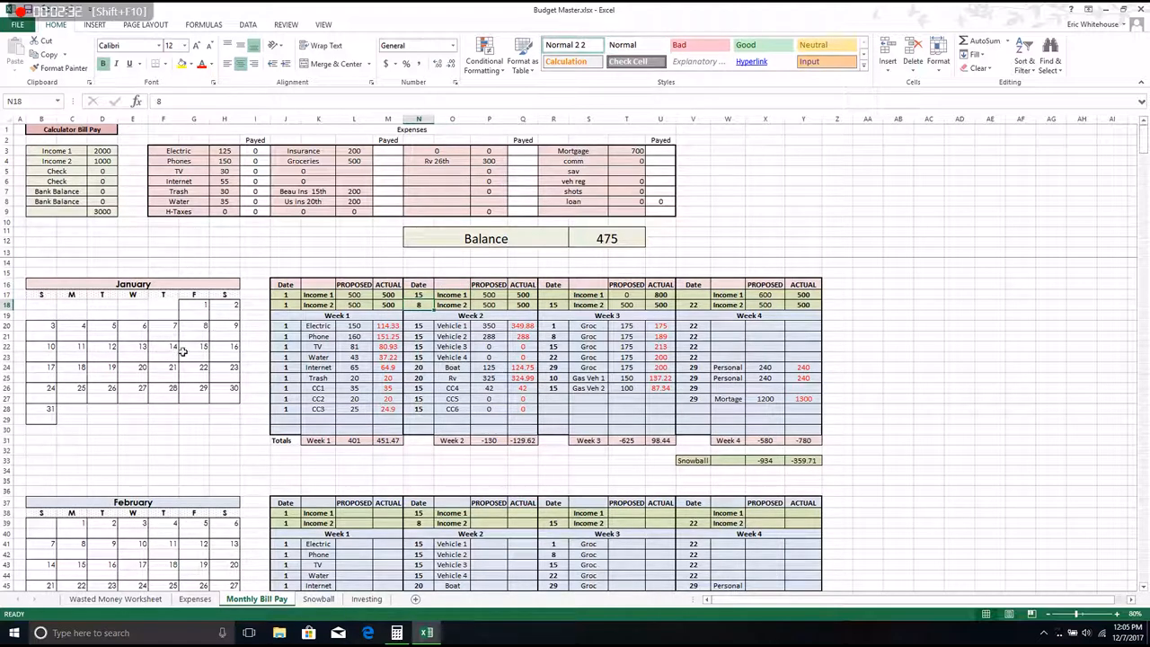
{"action": "left_click", "coordinate": [194, 345]}
{"action": "type", "text": "500"}
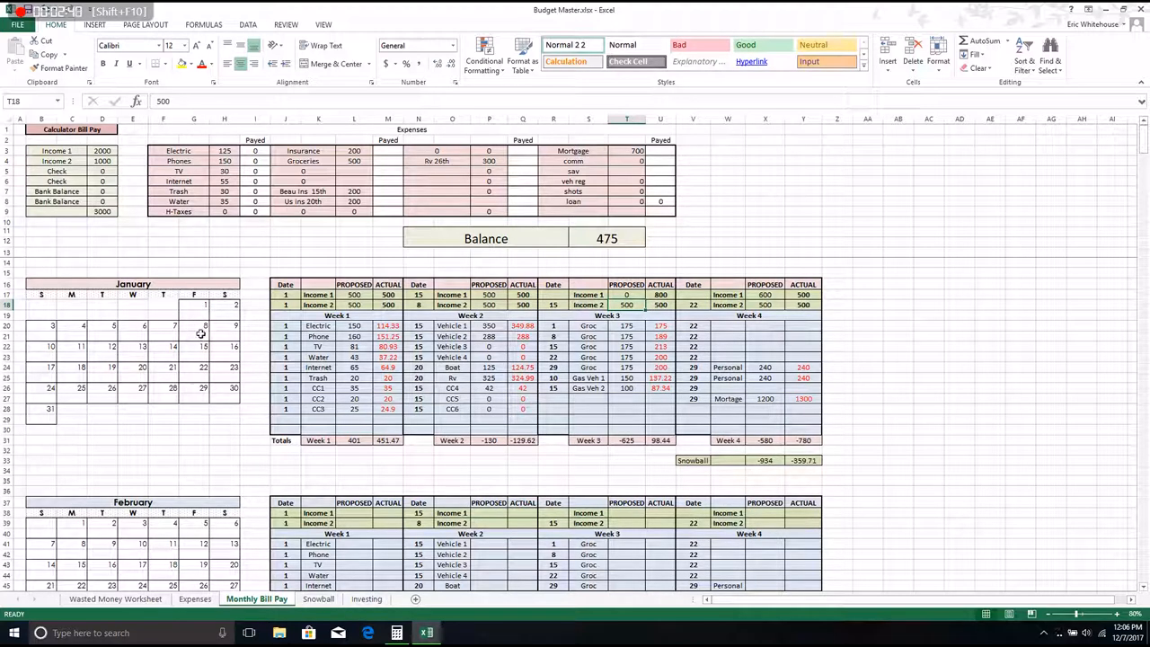
{"action": "mouse_move", "coordinate": [700, 305]}
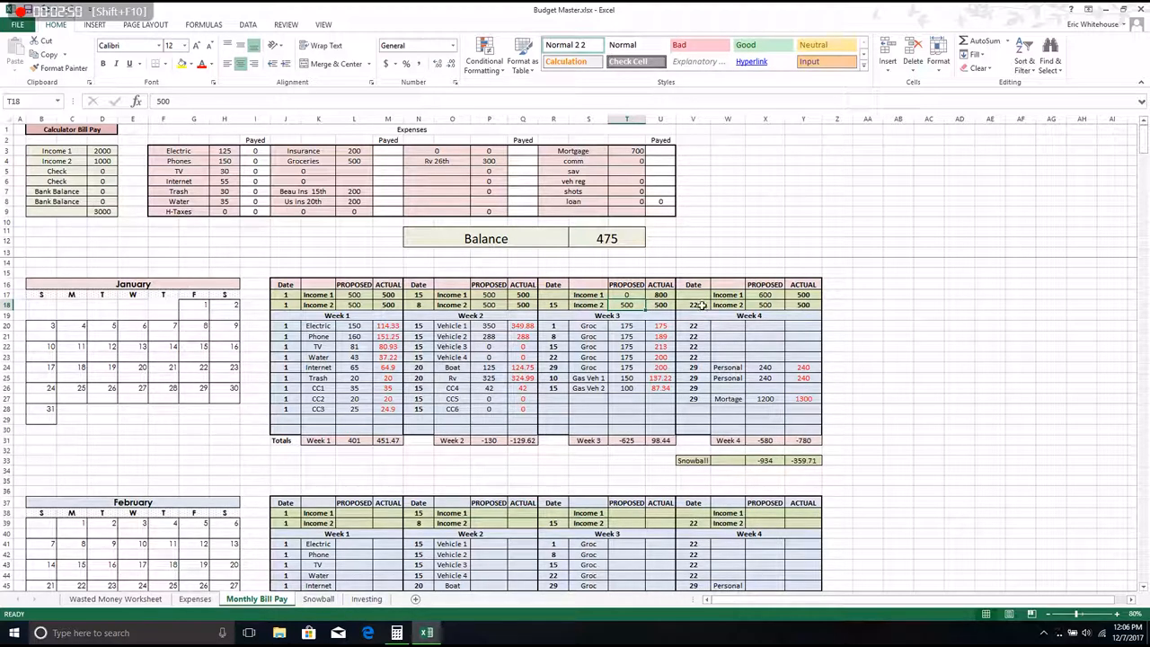
{"action": "left_click", "coordinate": [929, 304]}
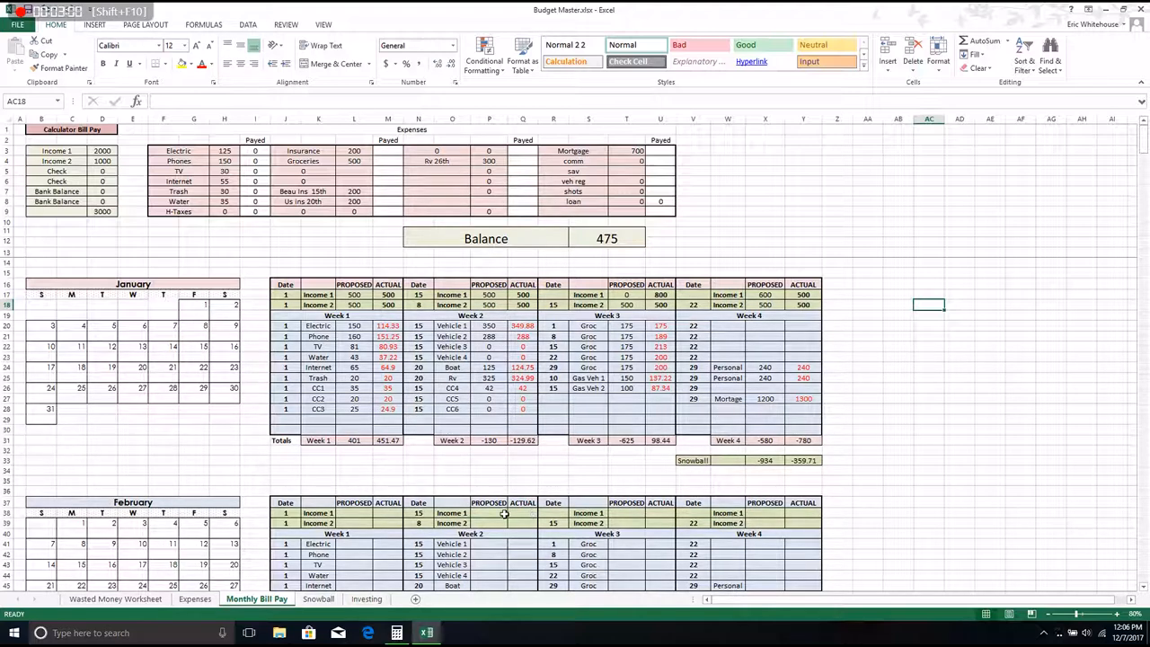
Enter 800 for Week 3 proposed Income 1 and 500 for both Week 4 mortgage cells.
{"action": "left_click", "coordinate": [354, 325]}
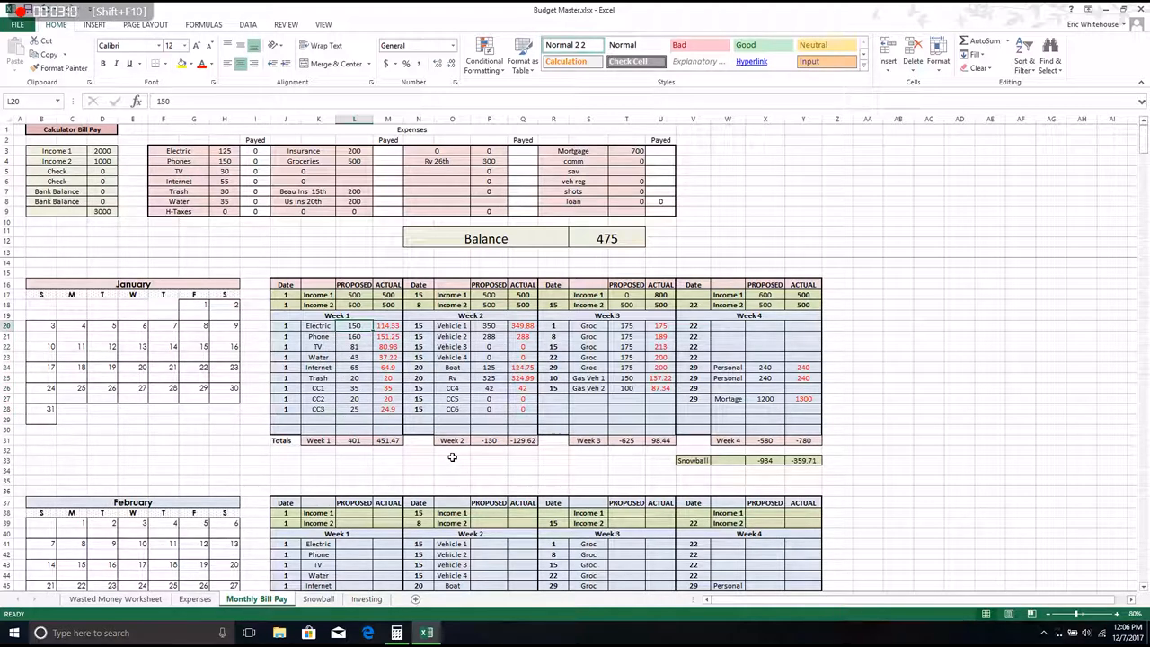
{"action": "mouse_move", "coordinate": [437, 364]}
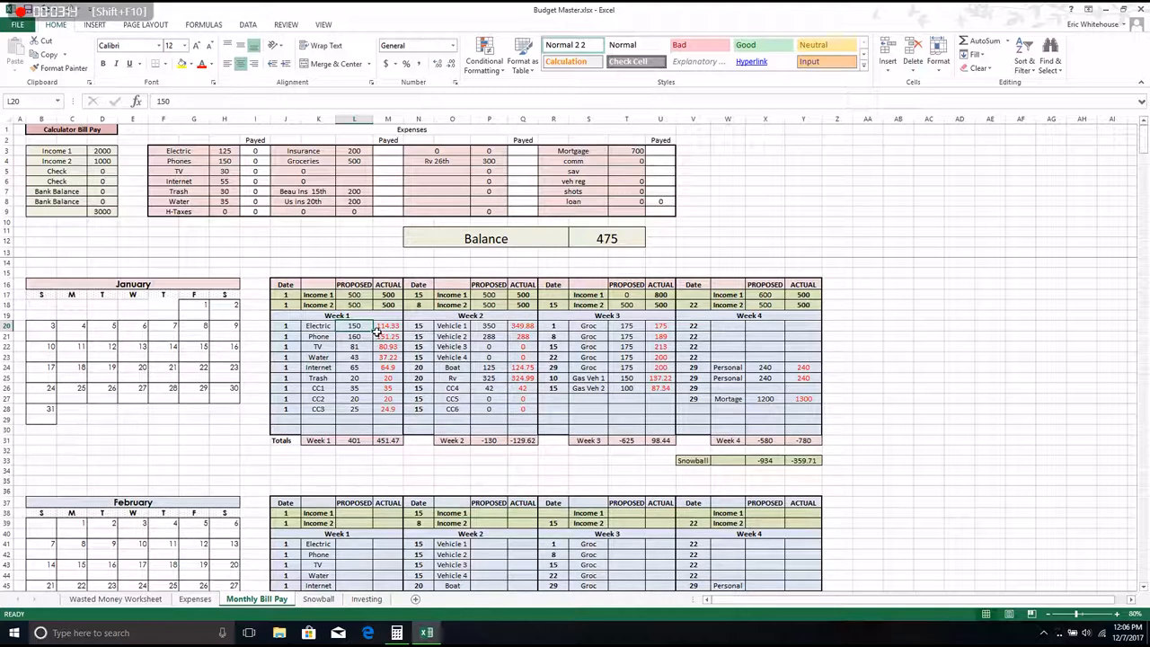
{"action": "left_click", "coordinate": [388, 325]}
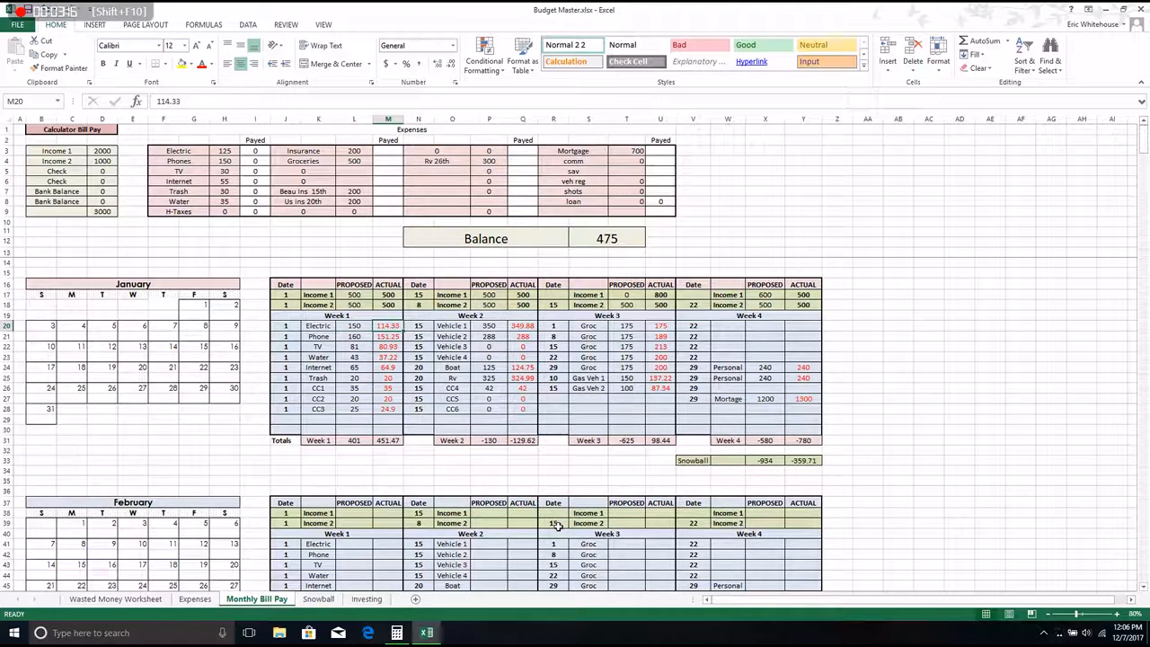
{"action": "mouse_move", "coordinate": [579, 440]}
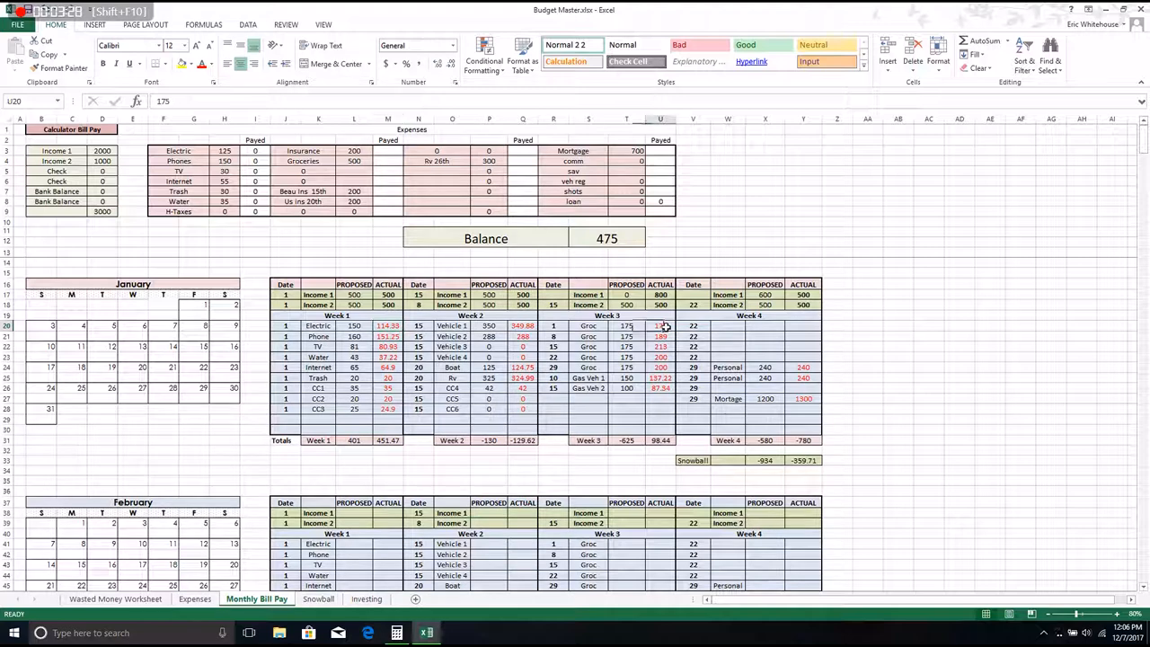
{"action": "left_click_drag", "start_coordinate": [660, 325], "coordinate": [661, 398]}
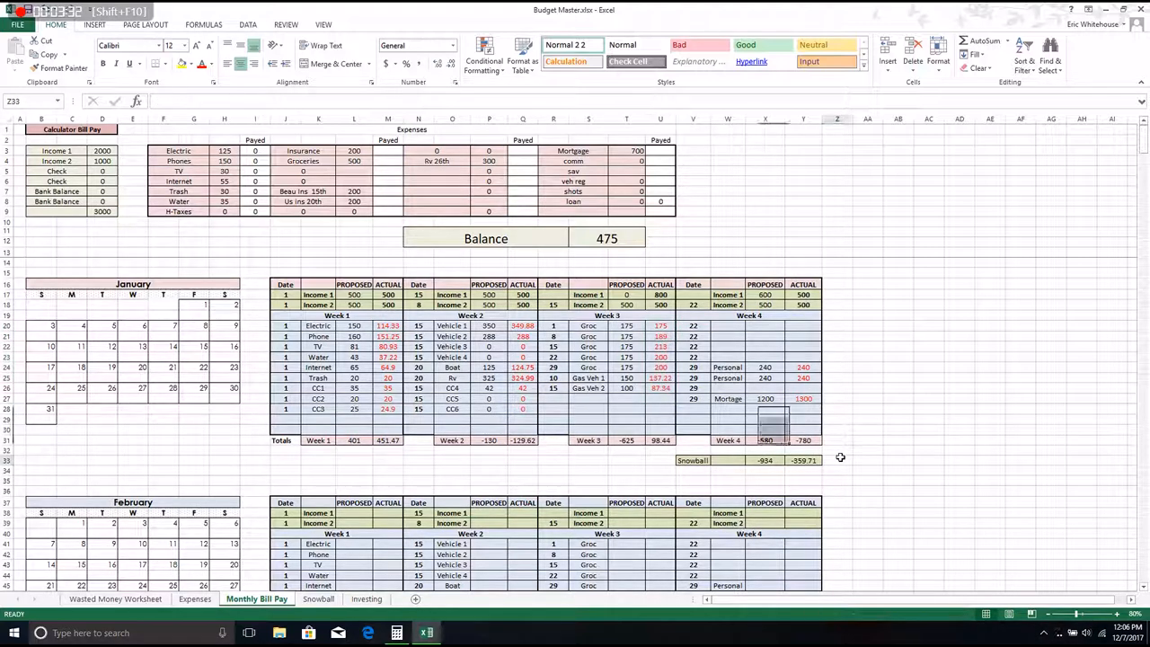
{"action": "left_click", "coordinate": [830, 460]}
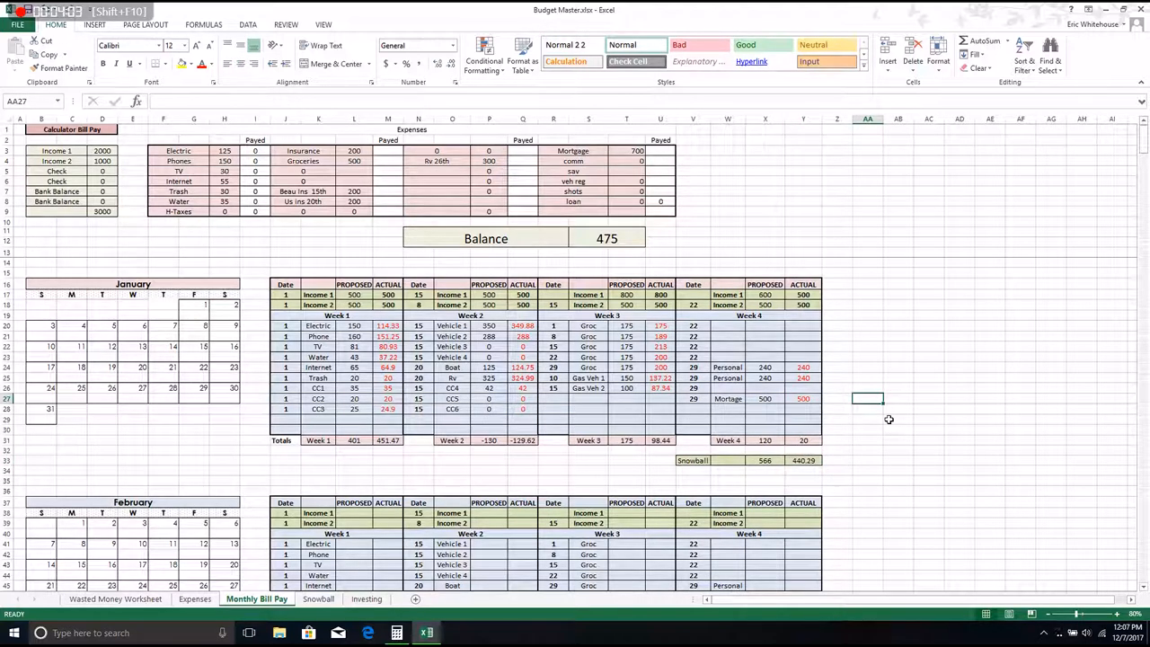
{"action": "mouse_move", "coordinate": [330, 359]}
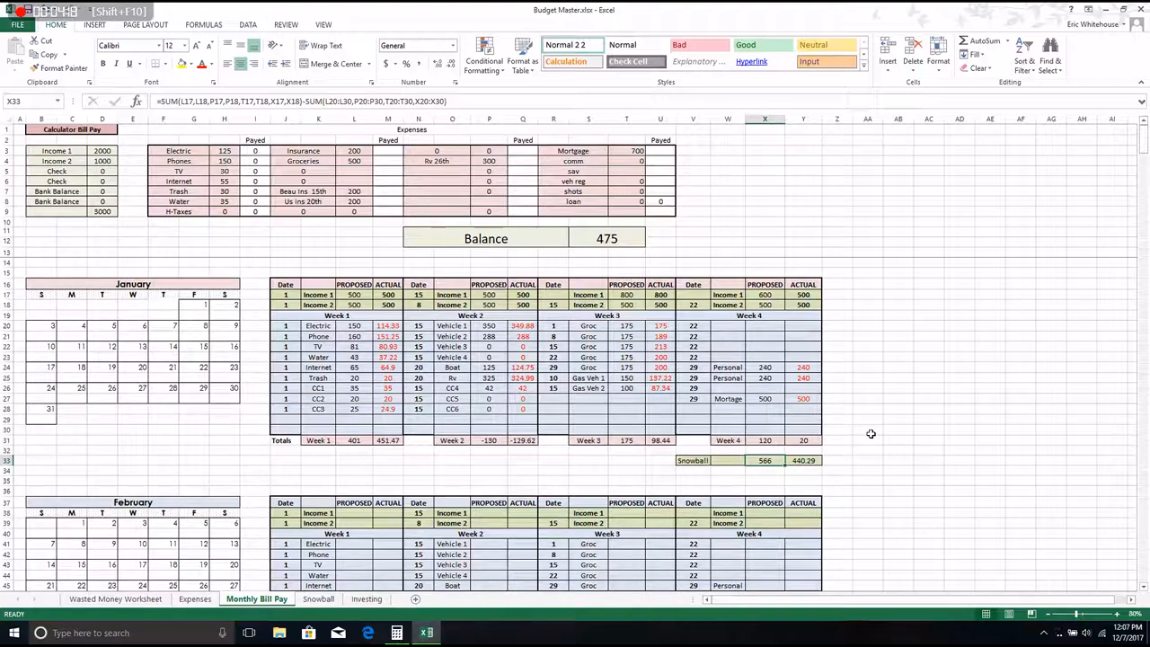
{"action": "mouse_move", "coordinate": [787, 298]}
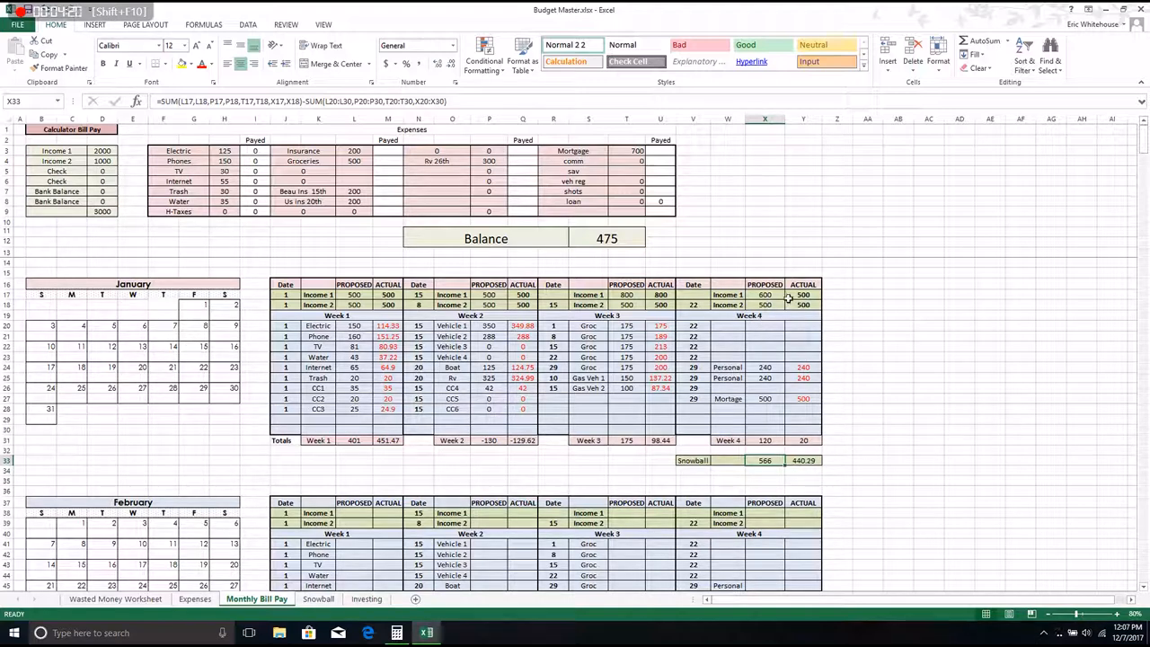
{"action": "left_click", "coordinate": [764, 294]}
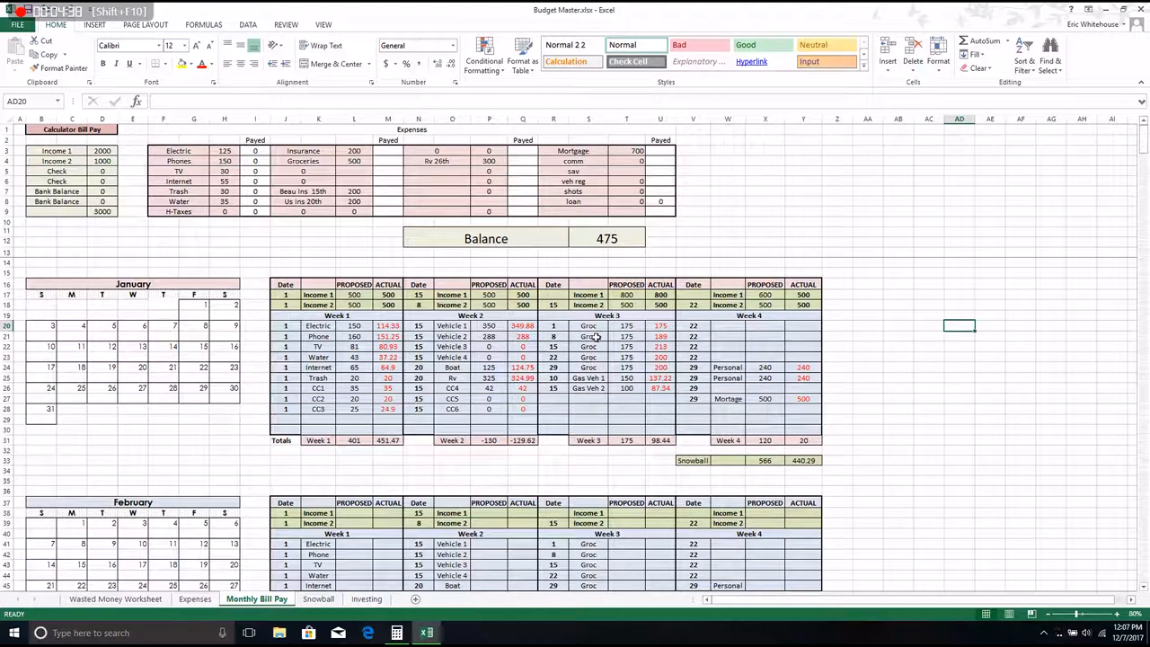
{"action": "mouse_move", "coordinate": [739, 384]}
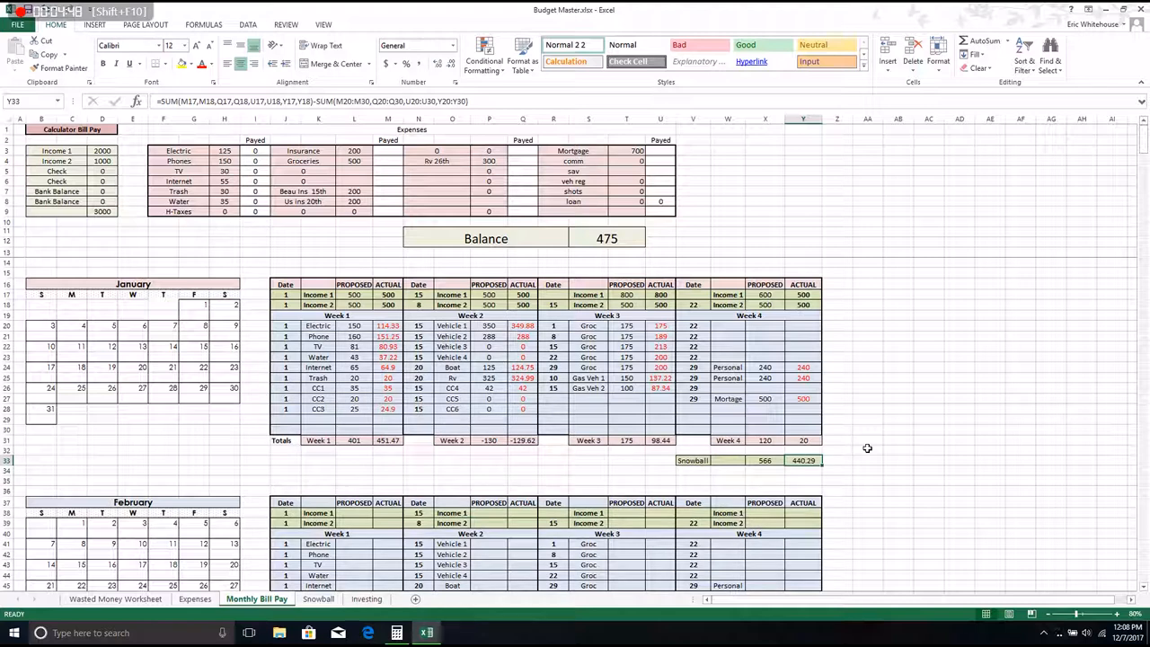
{"action": "mouse_move", "coordinate": [319, 305]}
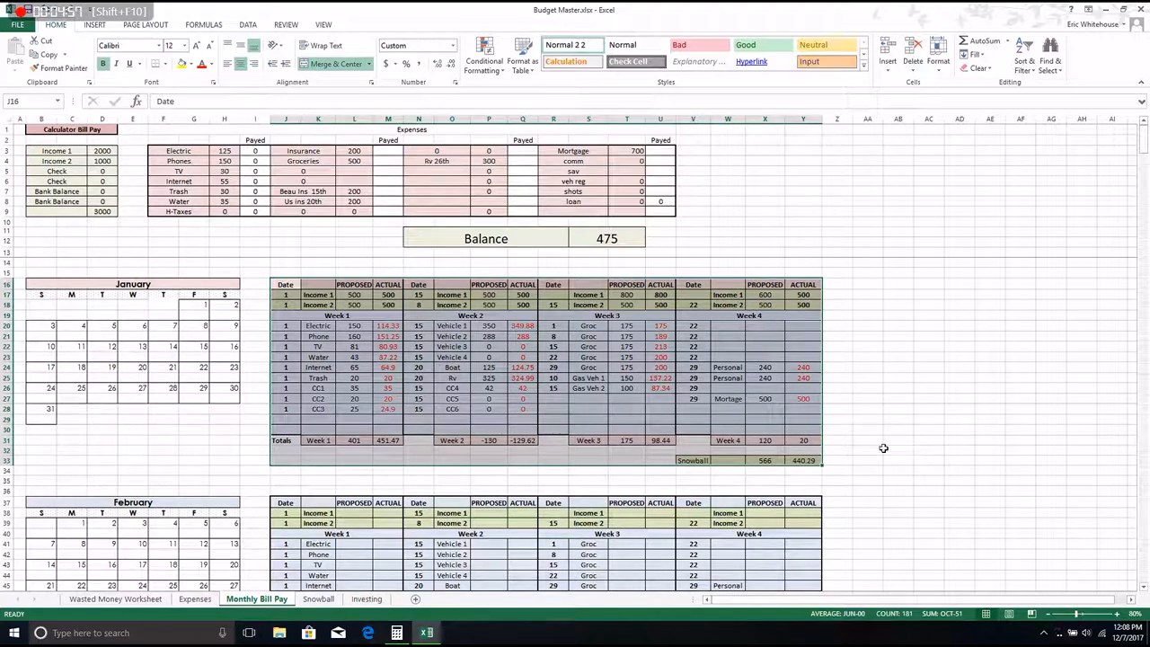
{"action": "left_click", "coordinate": [866, 459]}
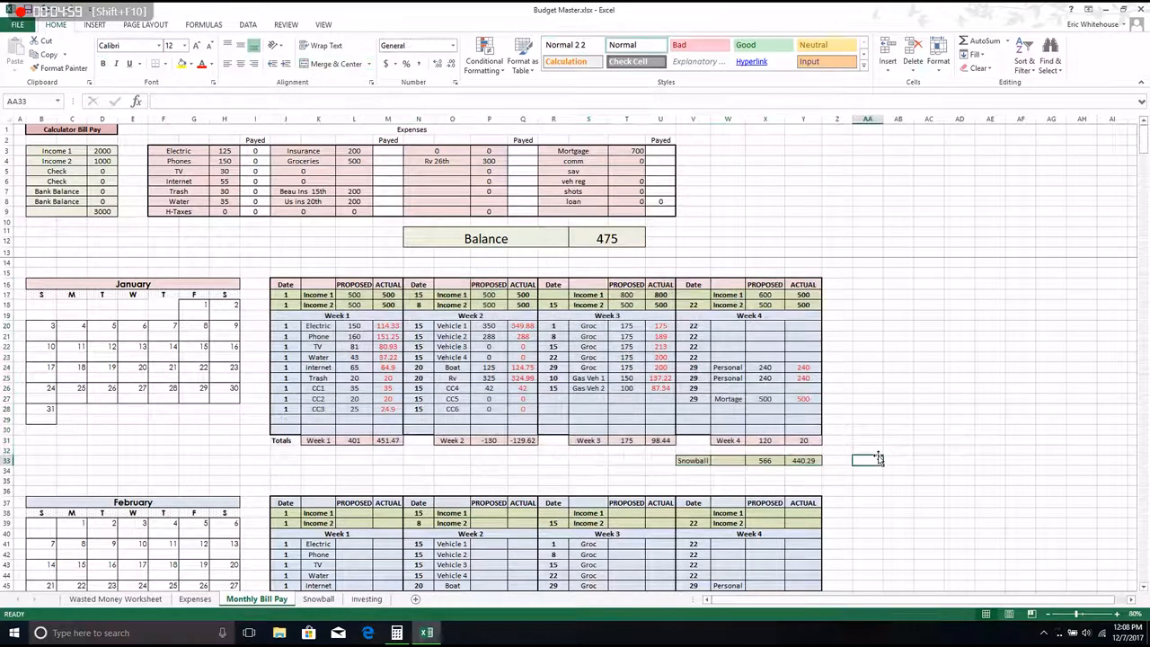
{"action": "scroll", "scroll_direction": "down", "scroll_amount": 3}
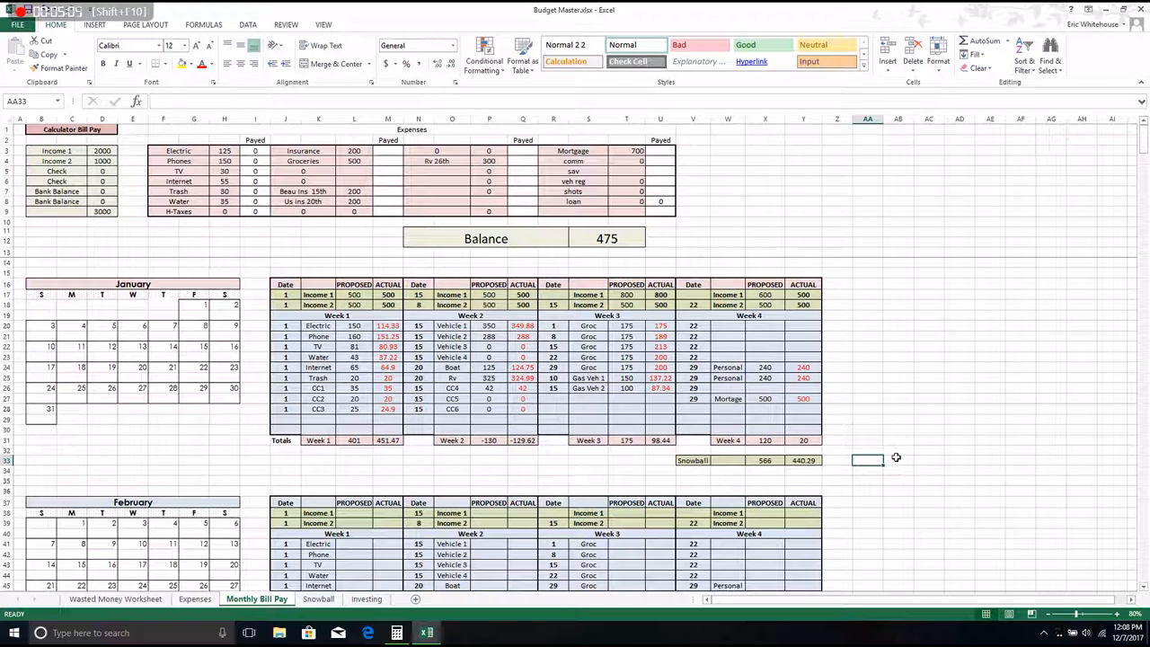
{"action": "mouse_move", "coordinate": [870, 493]}
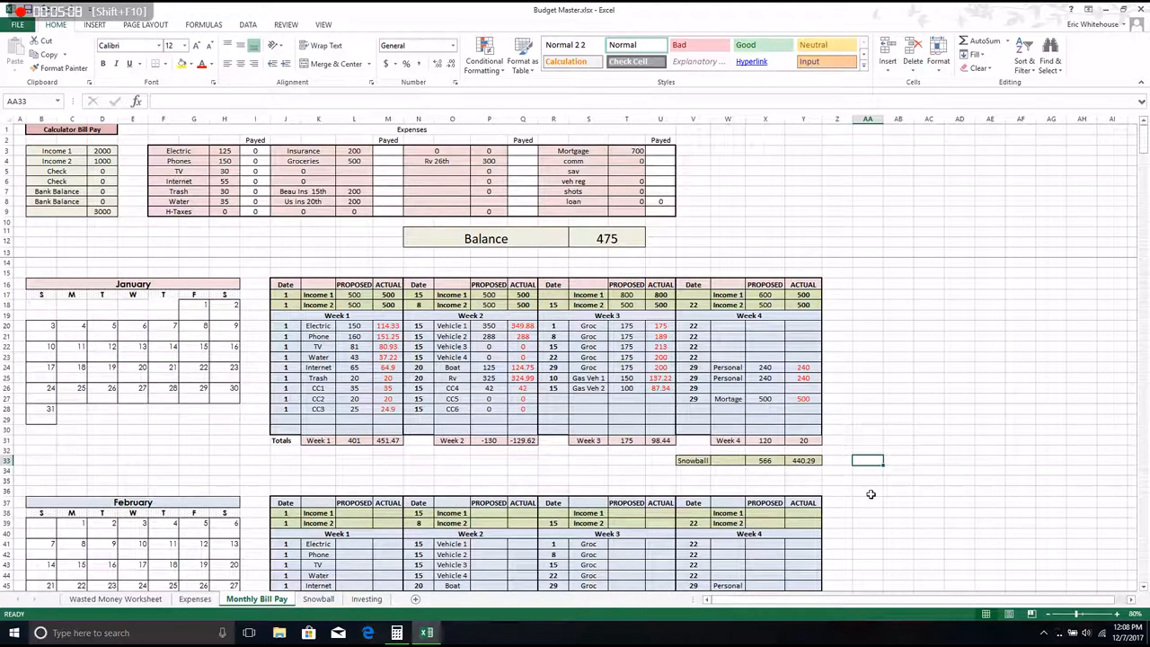
{"action": "left_click", "coordinate": [803, 460]}
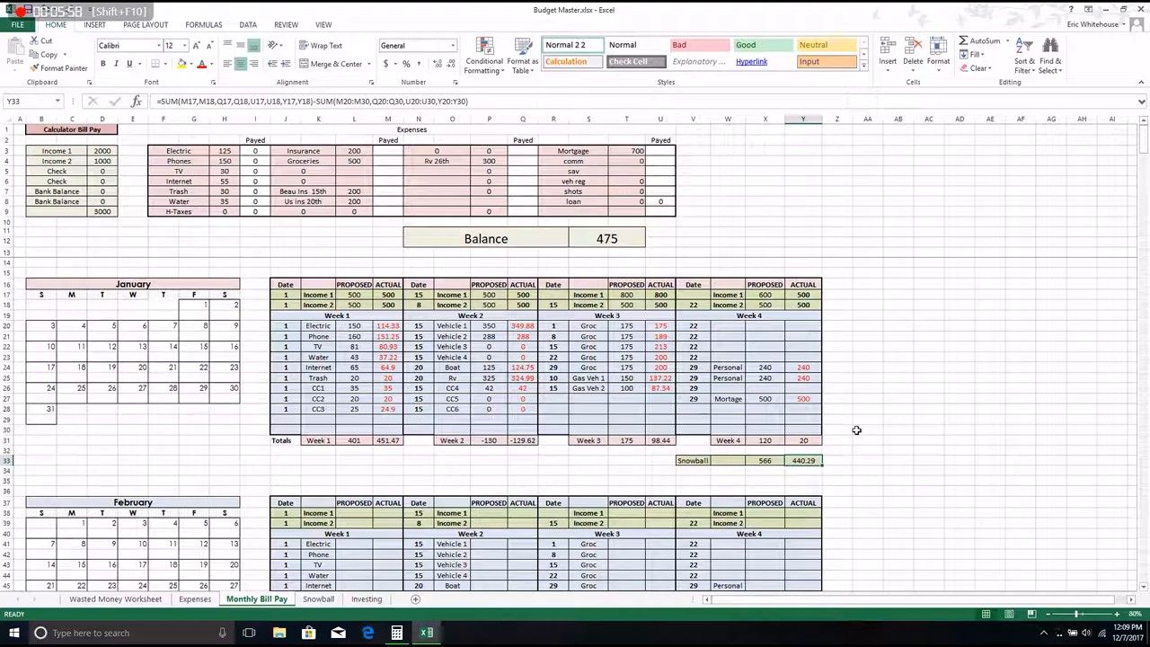
{"action": "mouse_move", "coordinate": [1009, 337]}
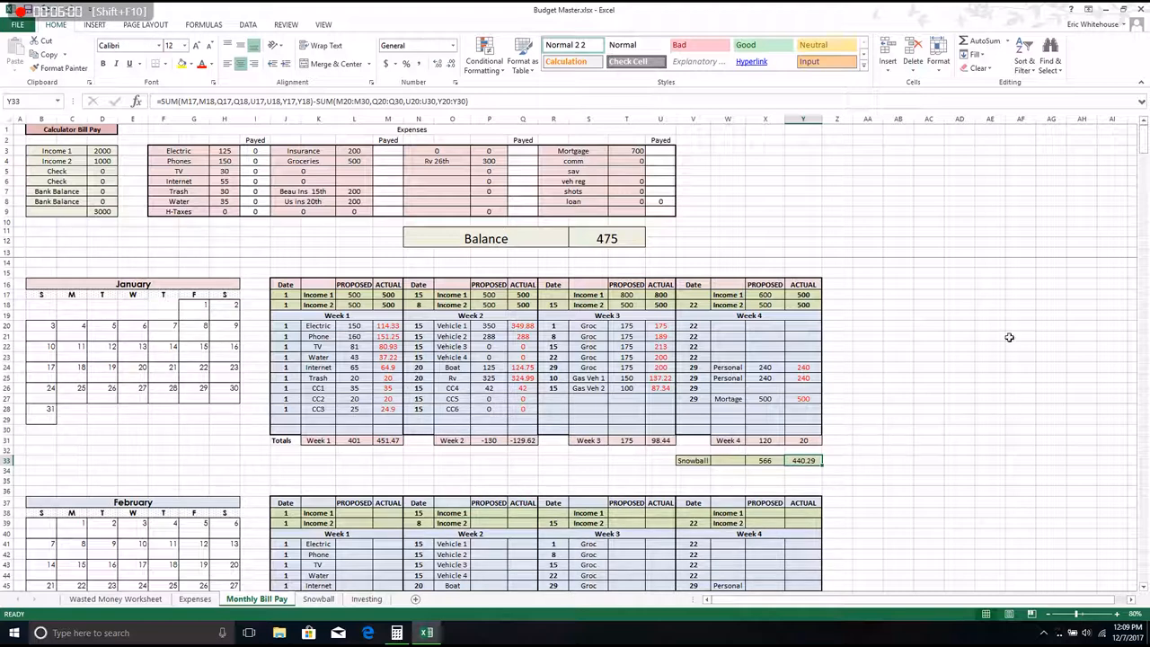
{"action": "left_click", "coordinate": [929, 294]}
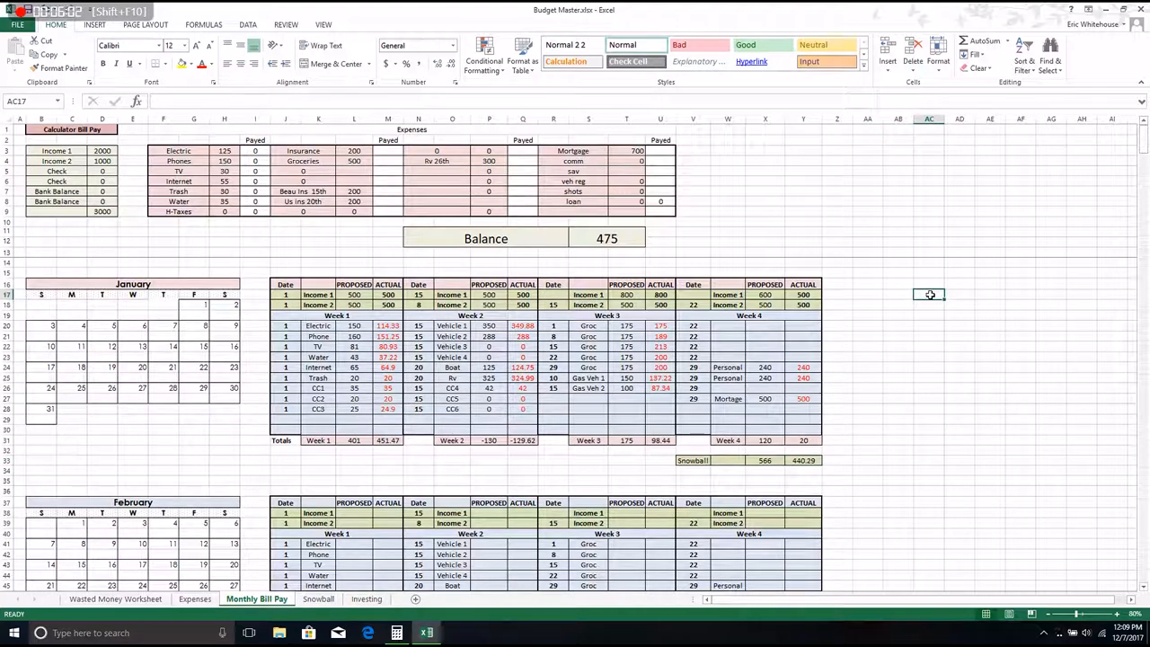
{"action": "mouse_move", "coordinate": [923, 303]}
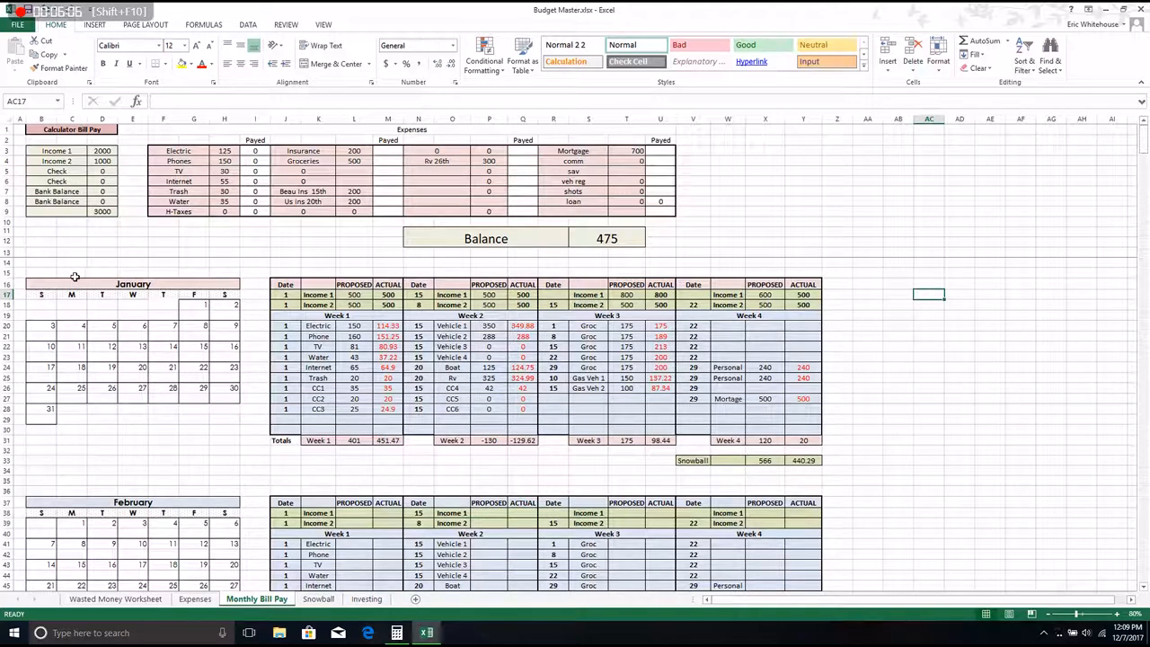
{"action": "mouse_move", "coordinate": [40, 266]}
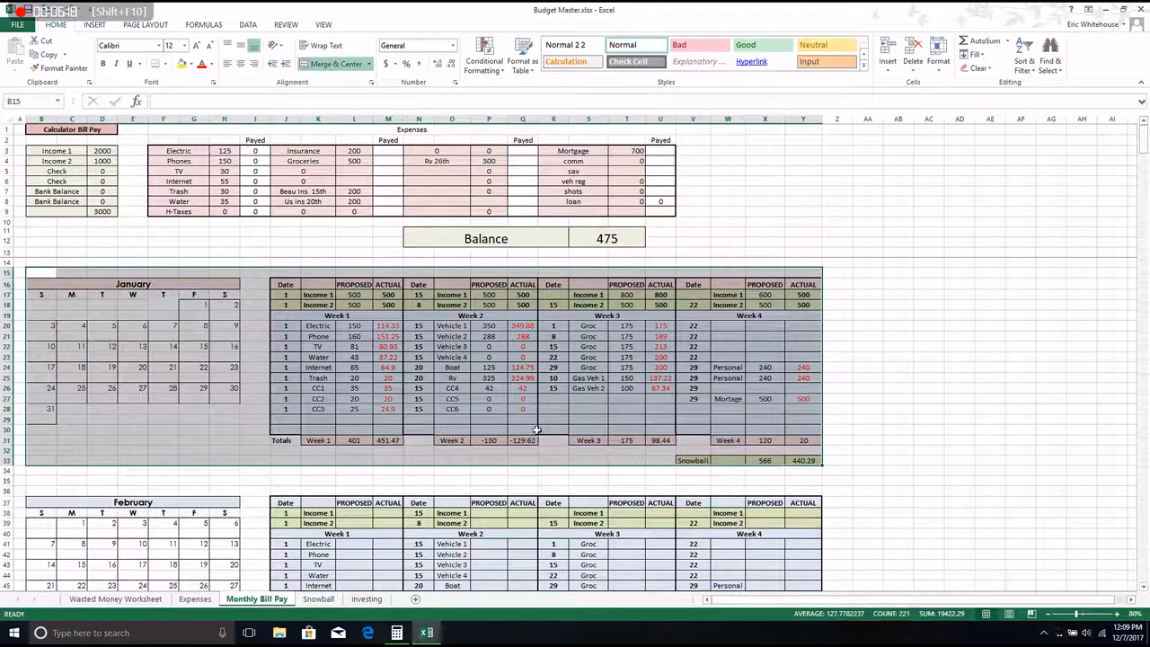
{"action": "mouse_move", "coordinate": [759, 411]}
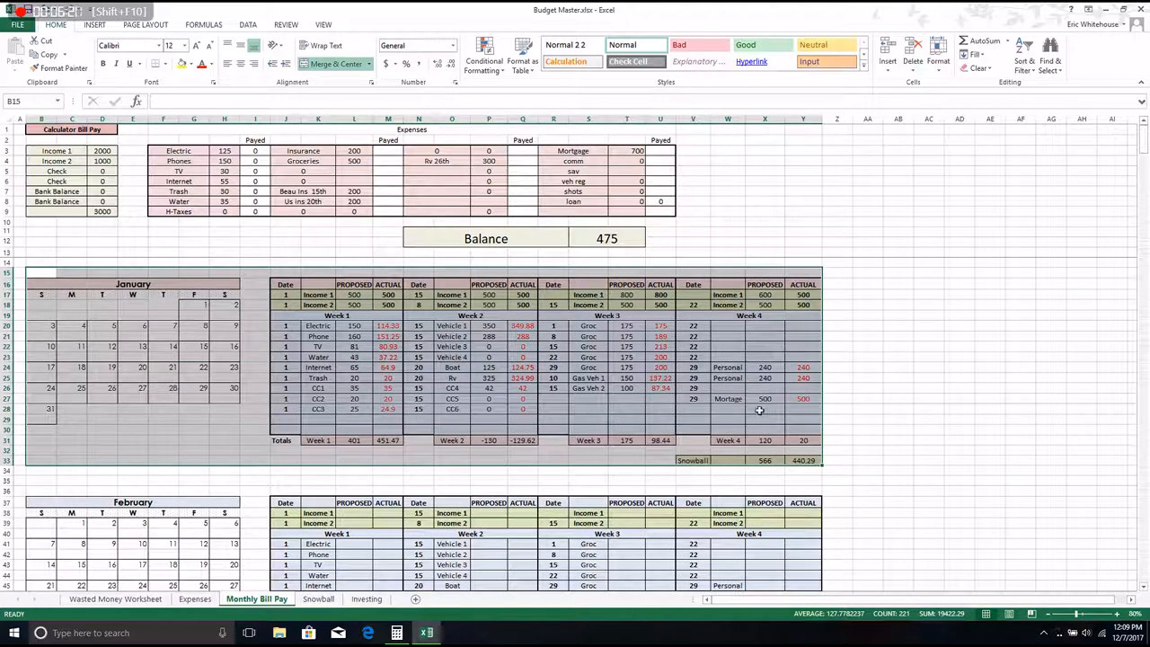
{"action": "left_click", "coordinate": [897, 366]}
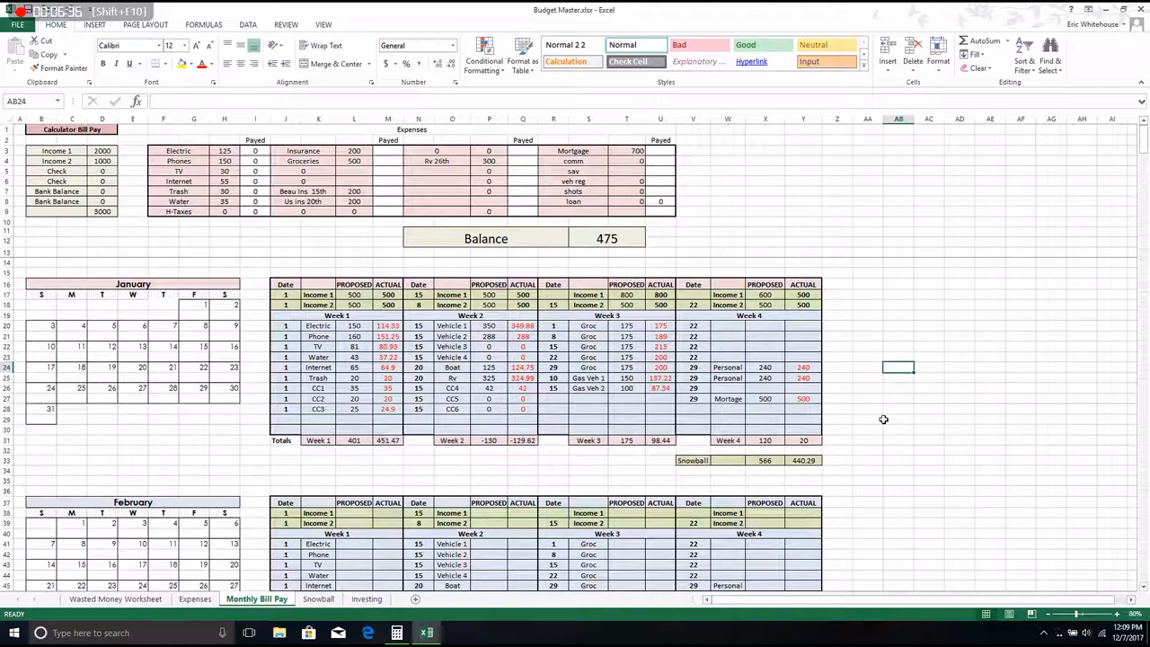
{"action": "mouse_move", "coordinate": [875, 414]}
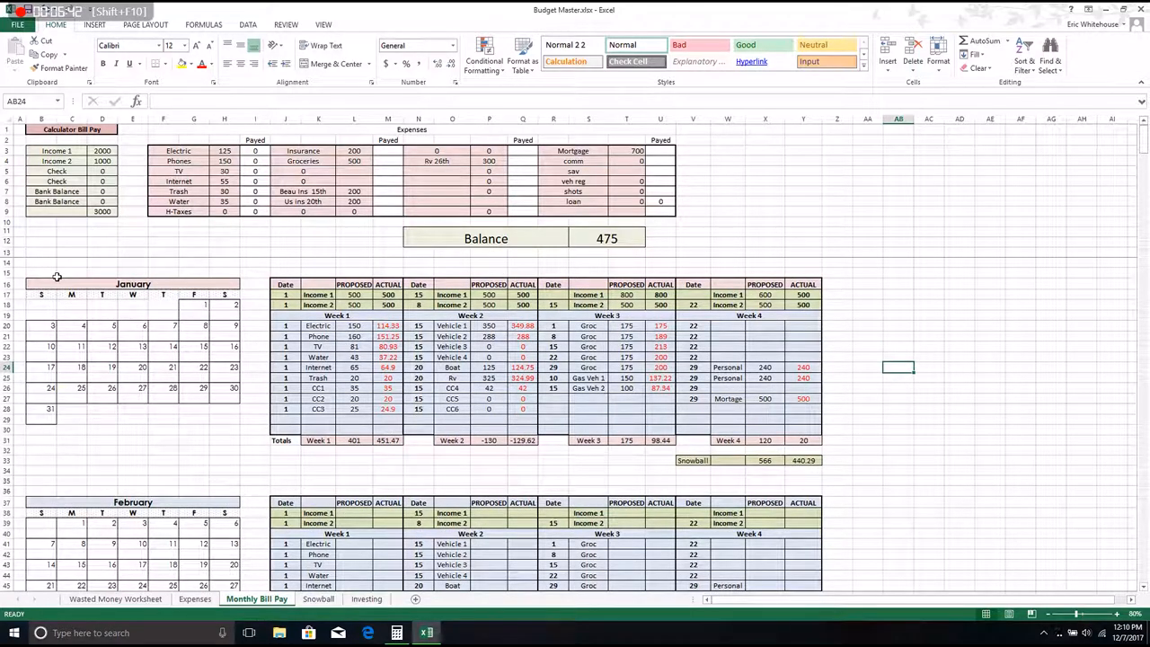
{"action": "mouse_move", "coordinate": [878, 421]}
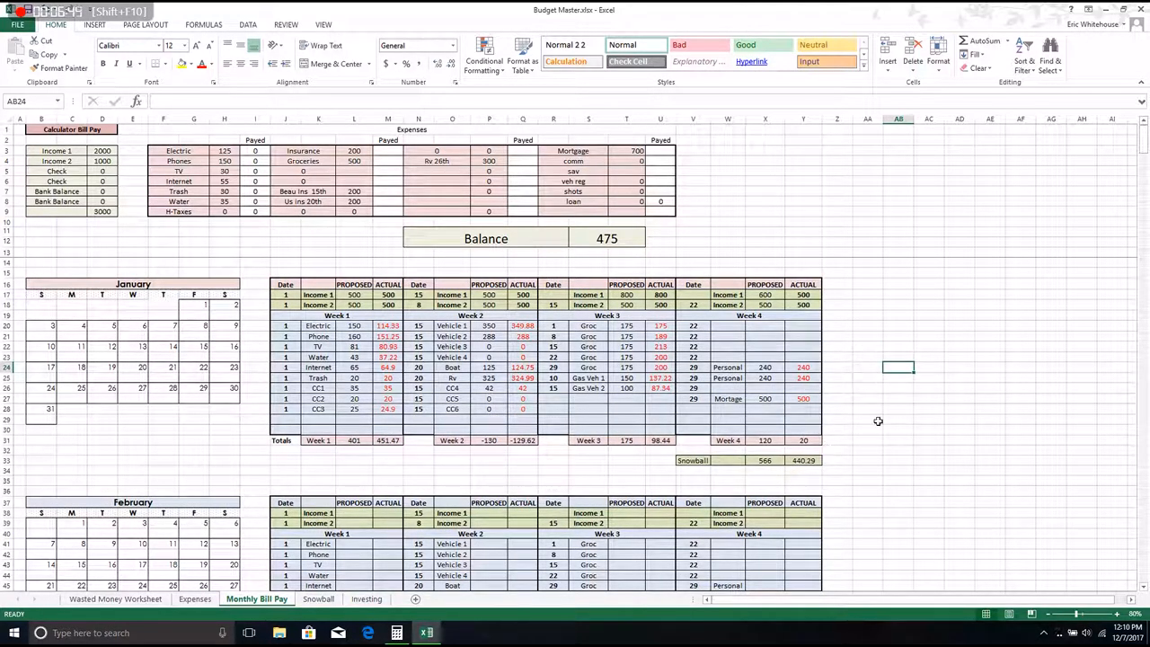
{"action": "scroll", "scroll_direction": "down", "scroll_amount": 3}
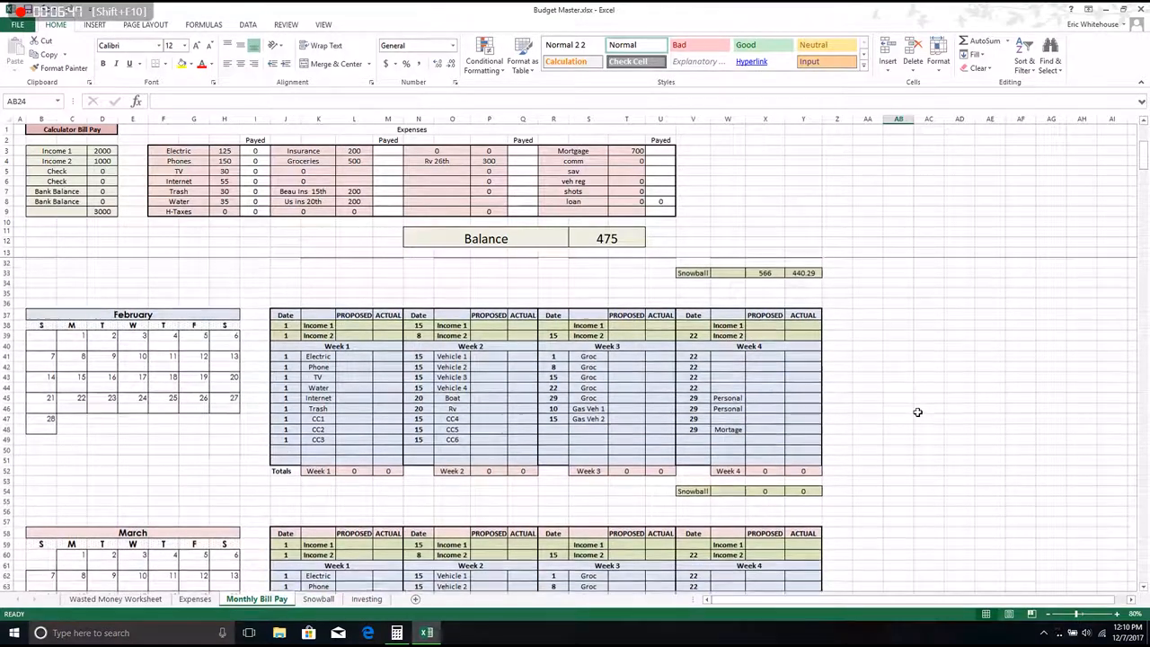
{"action": "scroll", "scroll_direction": "down", "scroll_amount": 3}
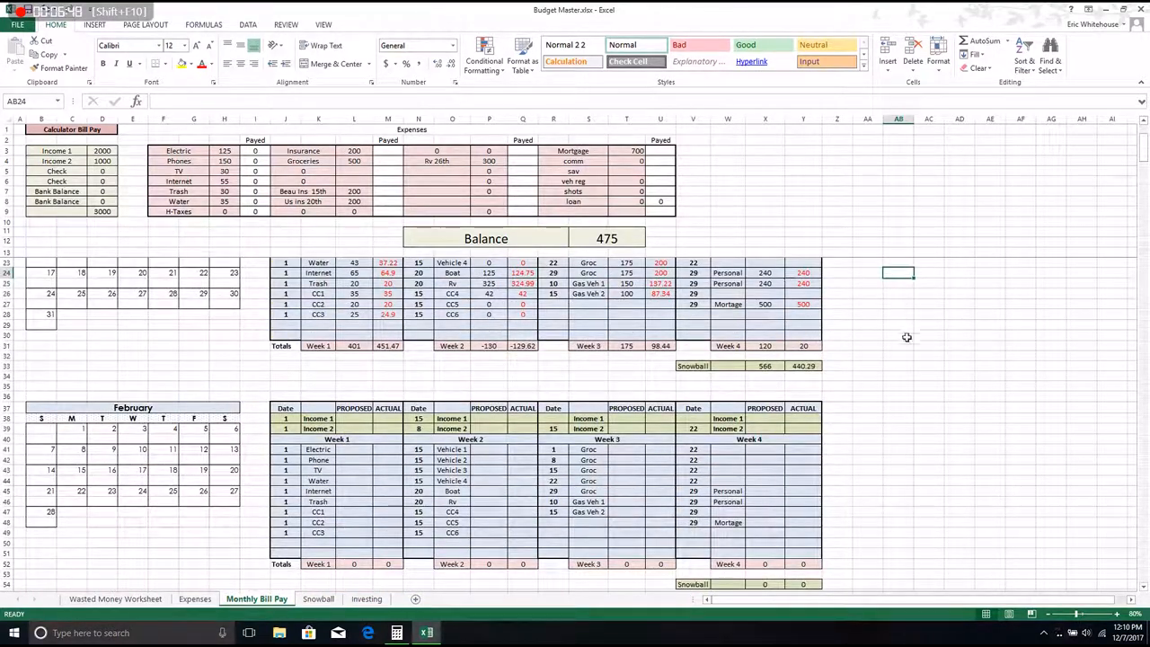
{"action": "scroll", "scroll_direction": "down", "scroll_amount": 3}
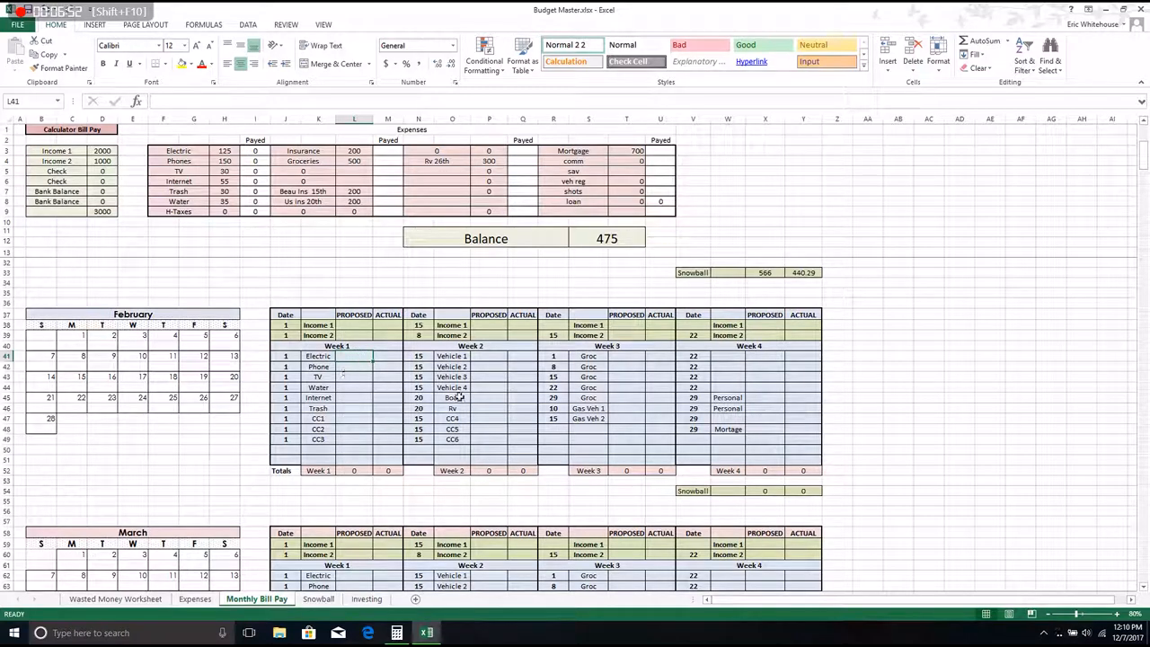
{"action": "scroll", "scroll_direction": "down", "scroll_amount": 3}
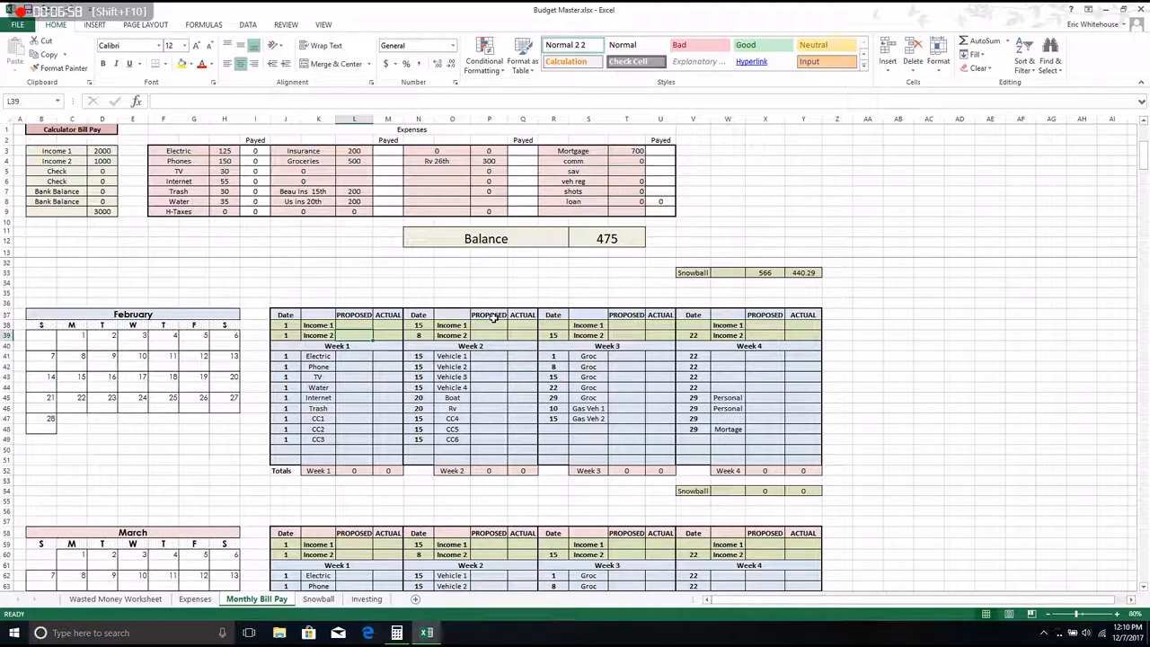
{"action": "left_click", "coordinate": [387, 324]}
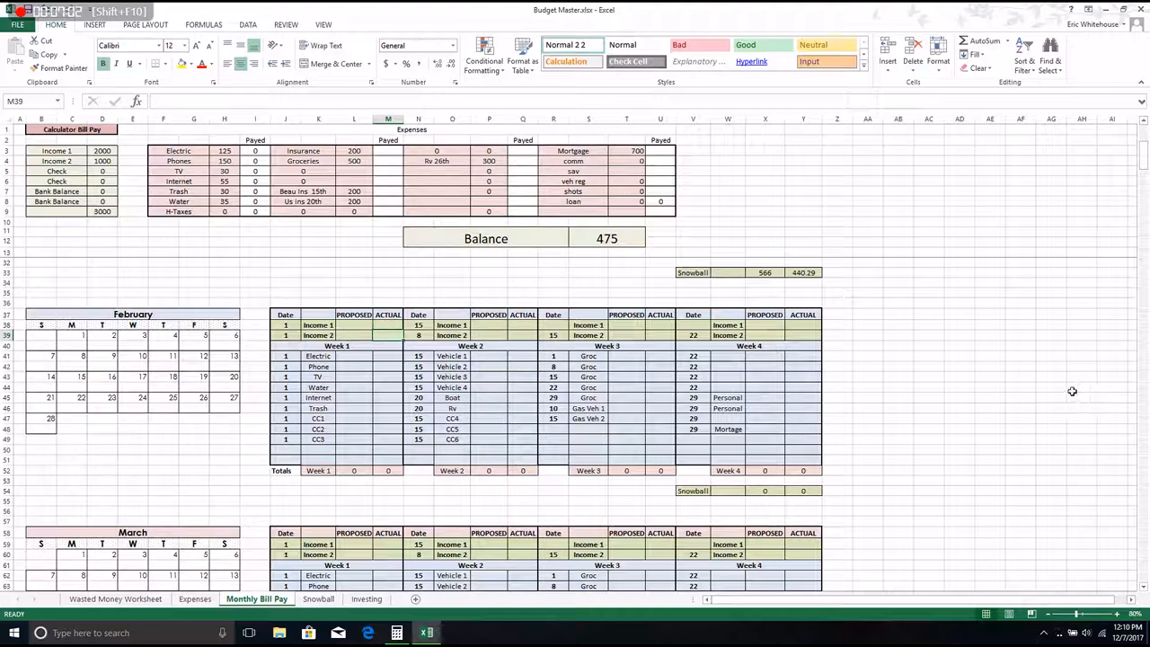
{"action": "left_click", "coordinate": [930, 346]}
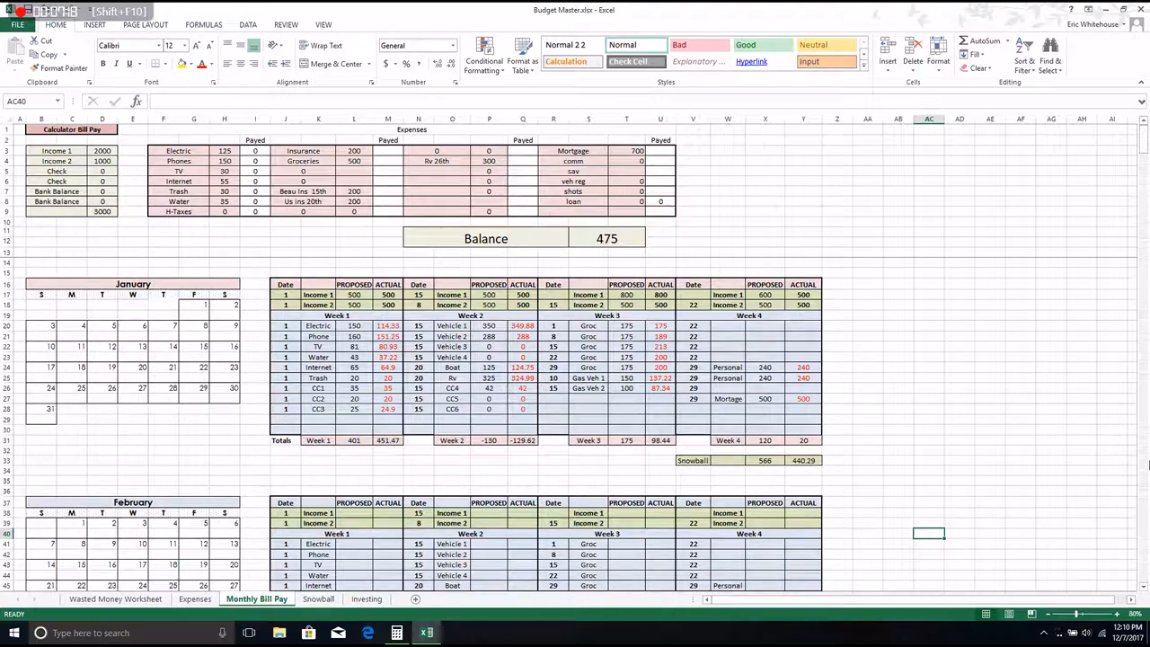
{"action": "left_click", "coordinate": [194, 305]}
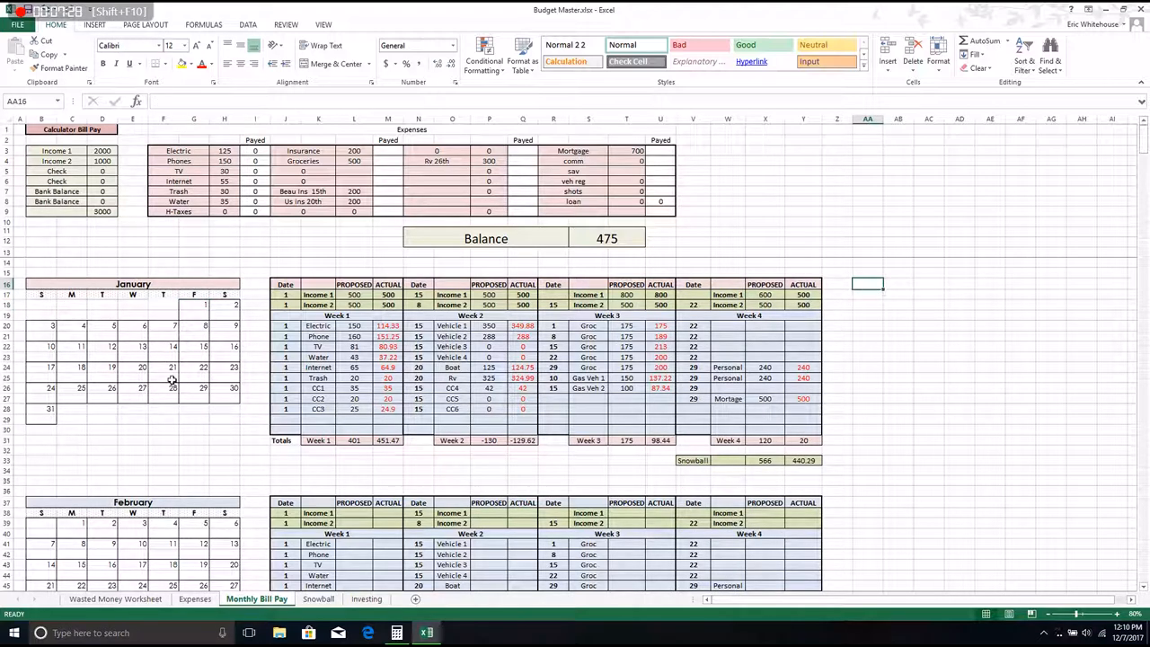
{"action": "mouse_move", "coordinate": [996, 538]}
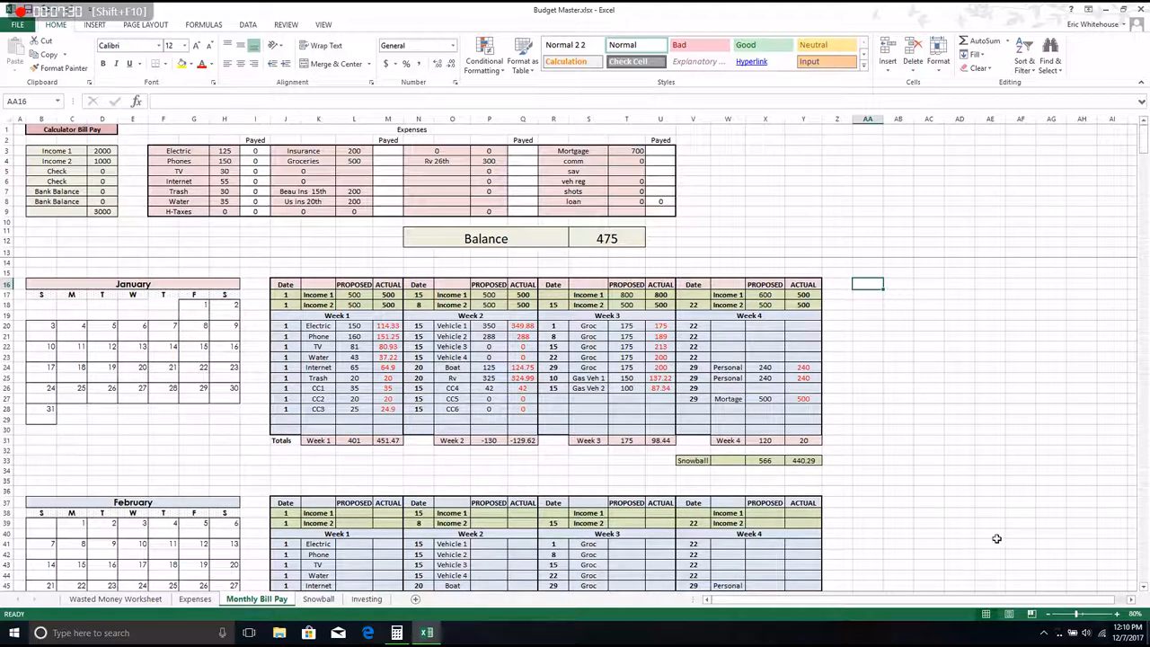
{"action": "mouse_move", "coordinate": [162, 417]}
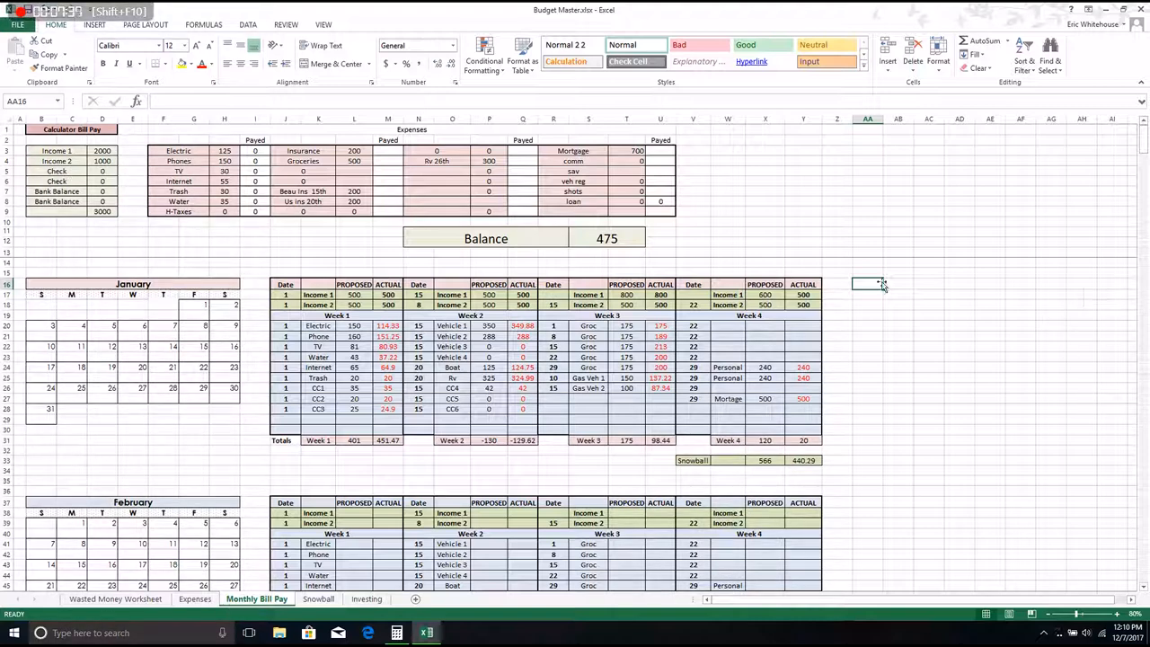
{"action": "left_click", "coordinate": [897, 283]}
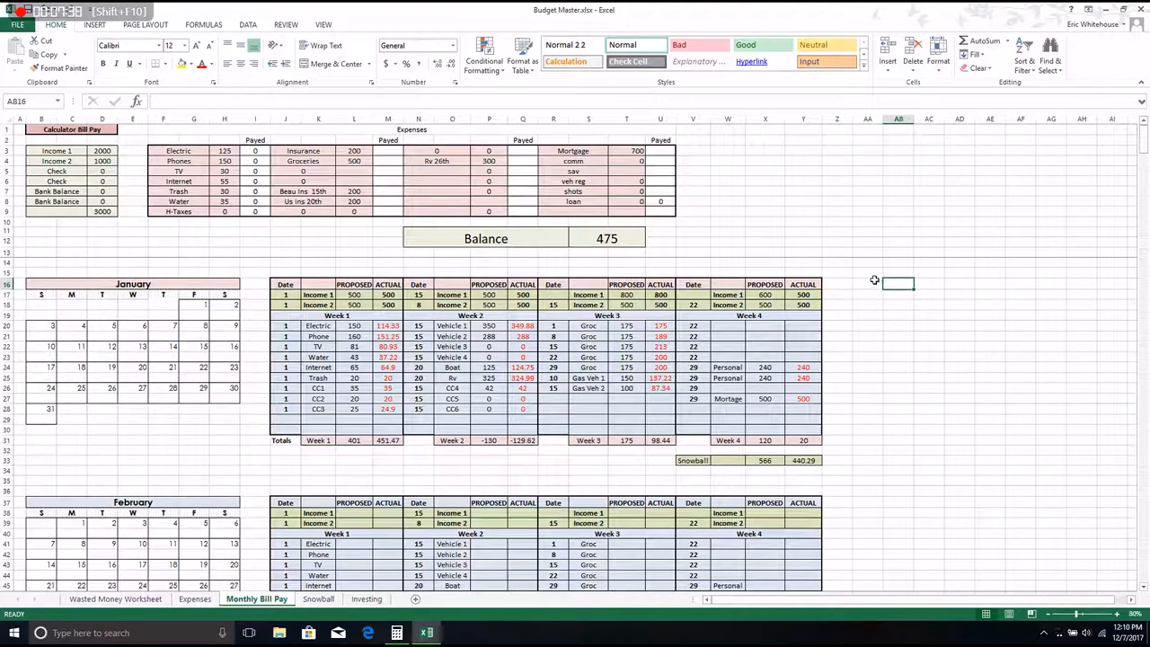
{"action": "left_click", "coordinate": [867, 284]}
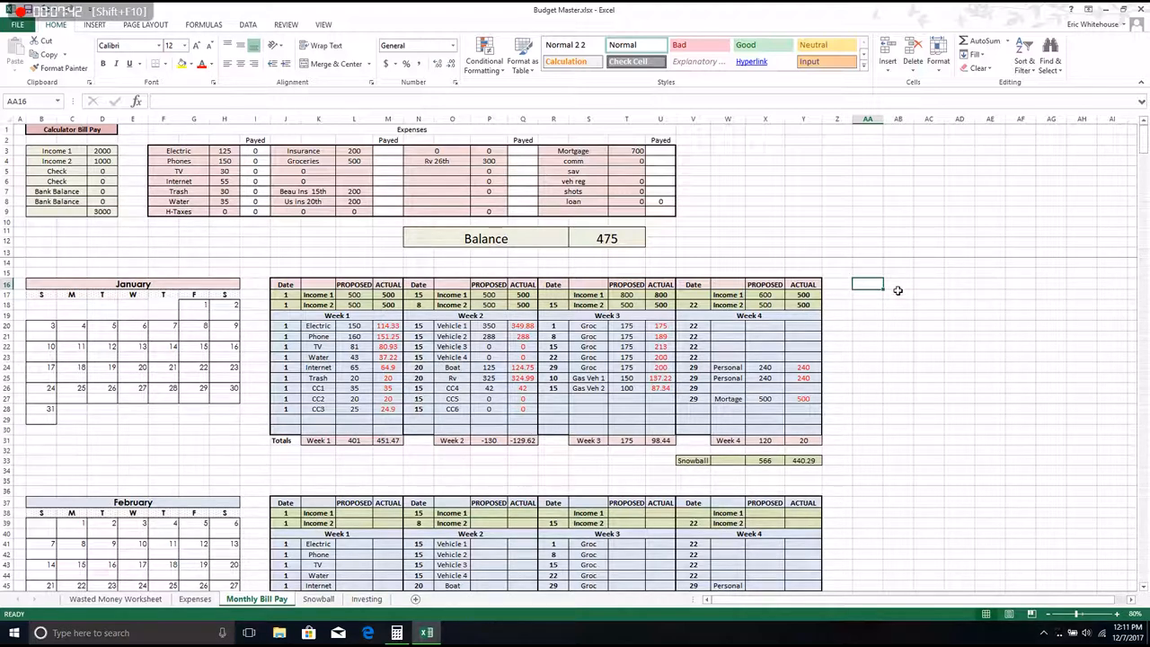
{"action": "mouse_move", "coordinate": [830, 320]}
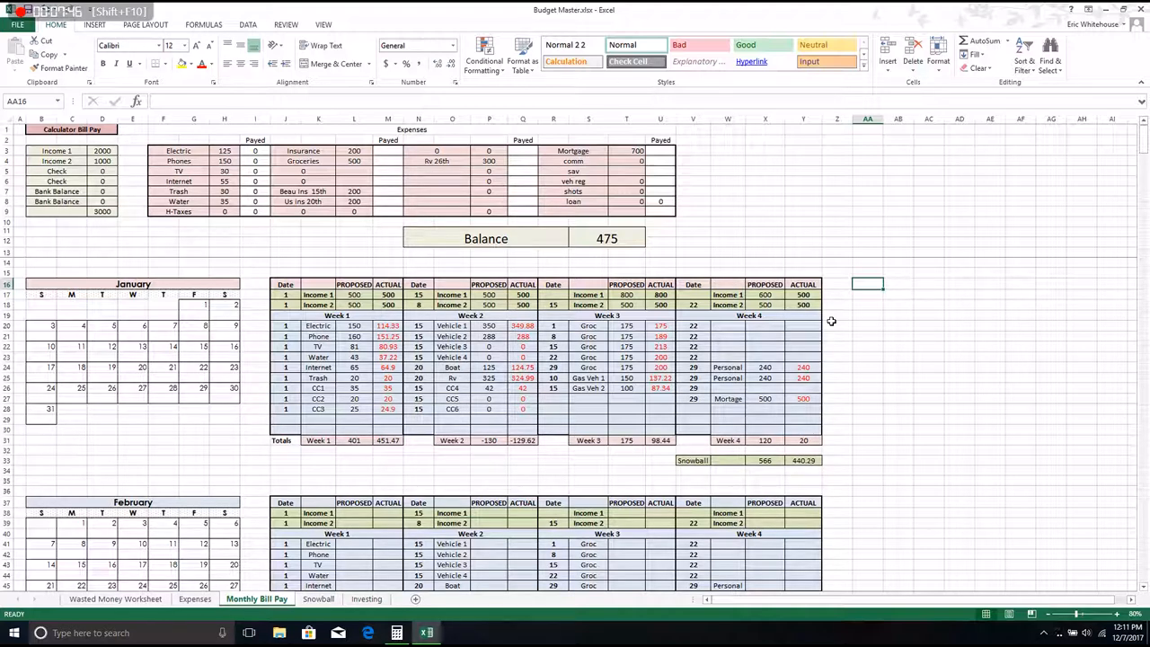
{"action": "mouse_move", "coordinate": [899, 340]}
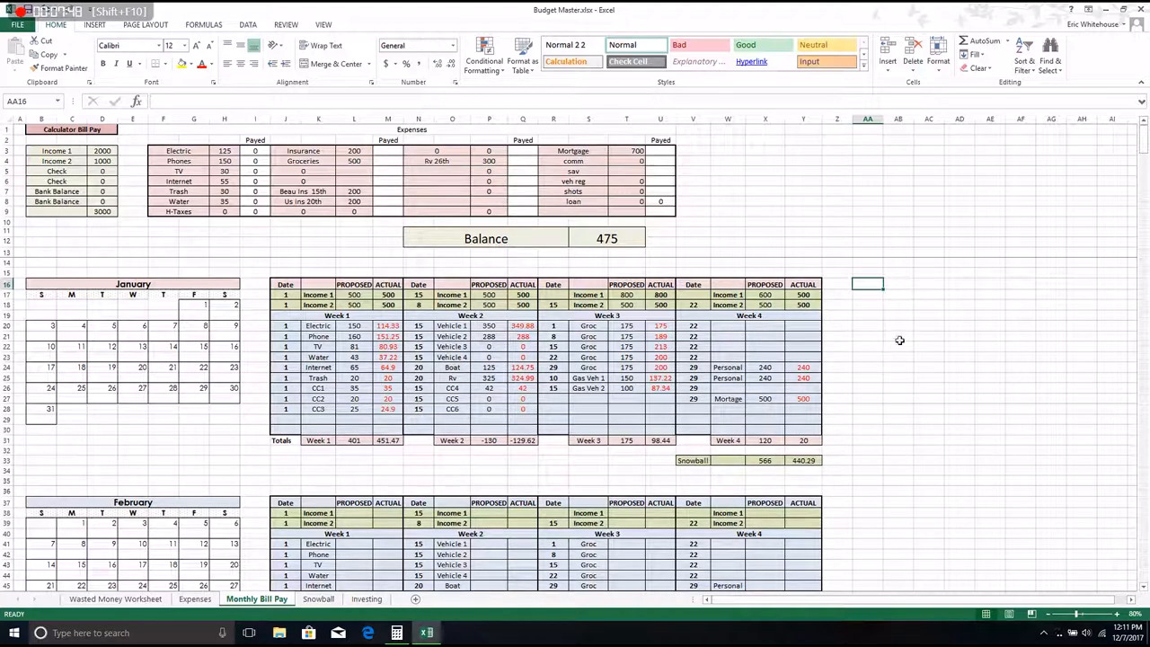